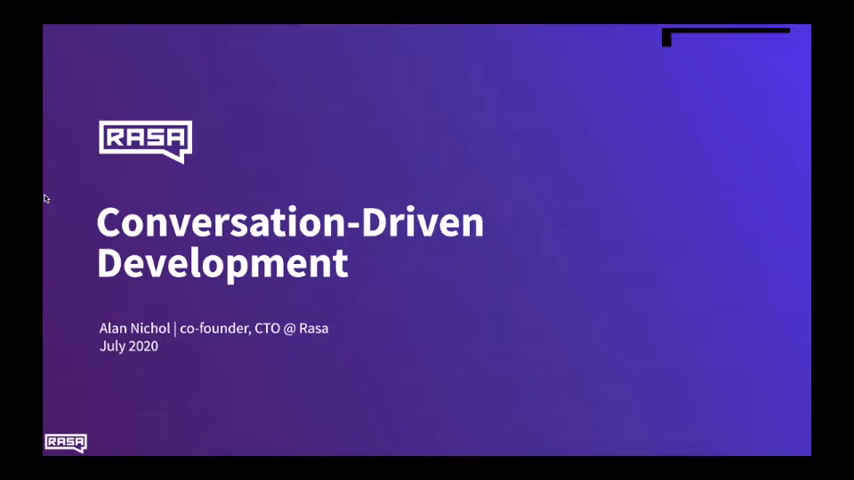
{"action": "mouse_move", "coordinate": [128, 284]}
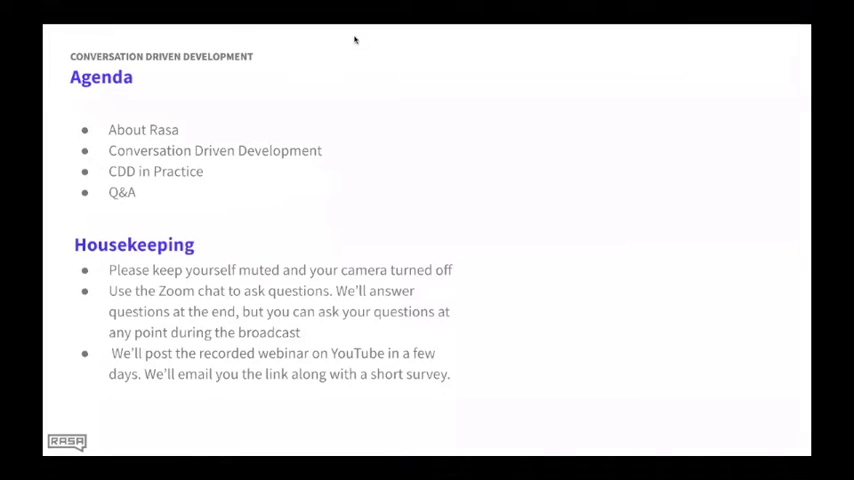
{"action": "mouse_move", "coordinate": [348, 56]}
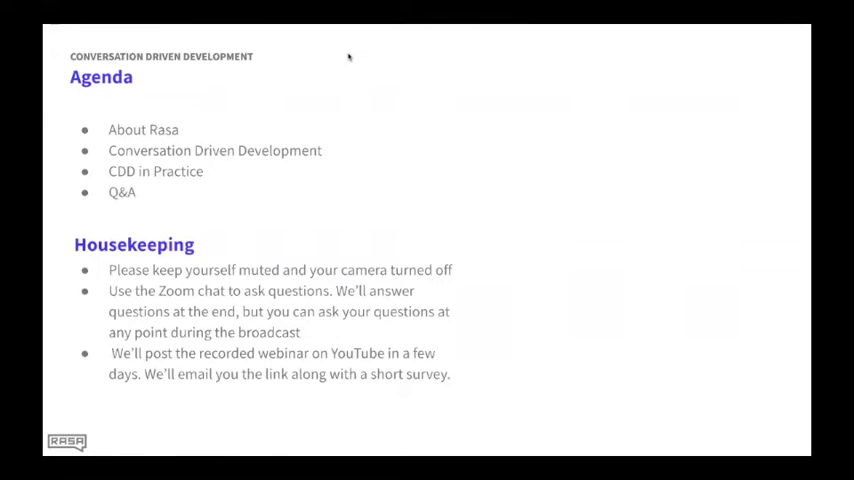
{"action": "mouse_move", "coordinate": [400, 164]}
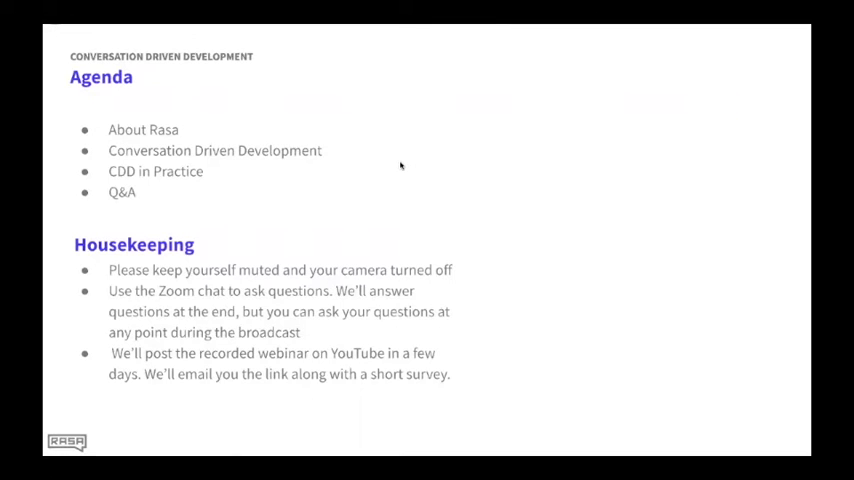
{"action": "mouse_move", "coordinate": [450, 308]}
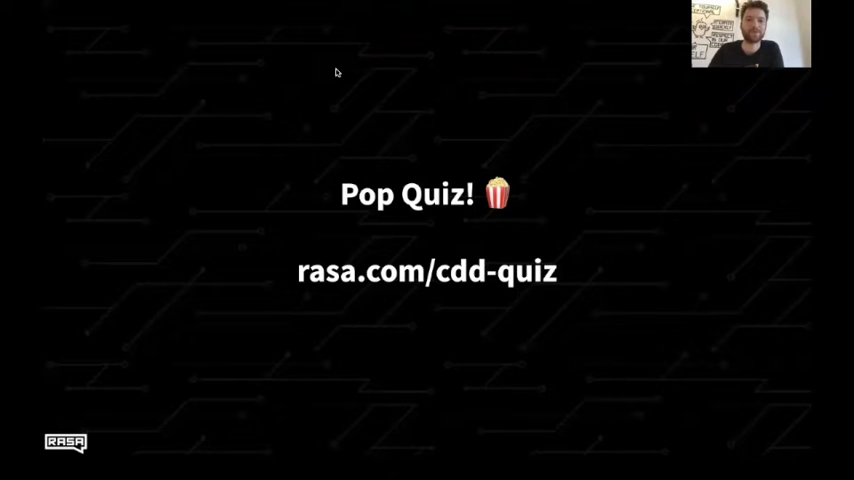
{"action": "mouse_move", "coordinate": [372, 160]}
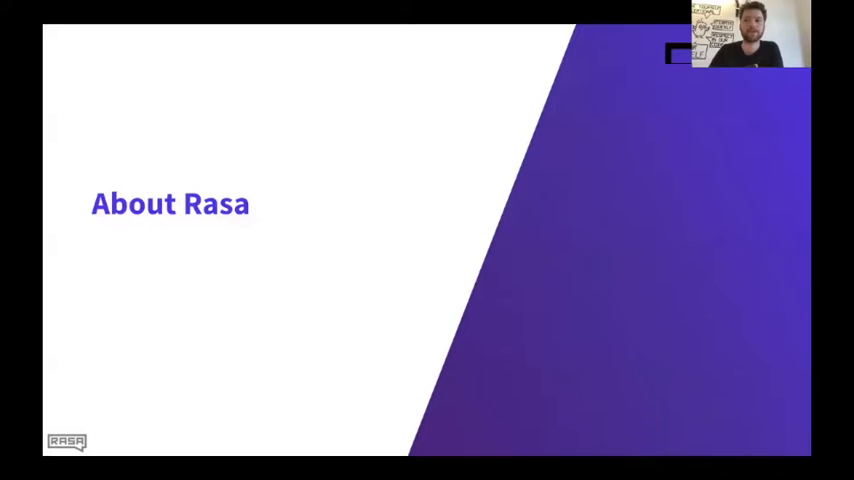
Advance past the About Rasa and mission slides to the Rasa community slide.
{"action": "key", "text": "Right"}
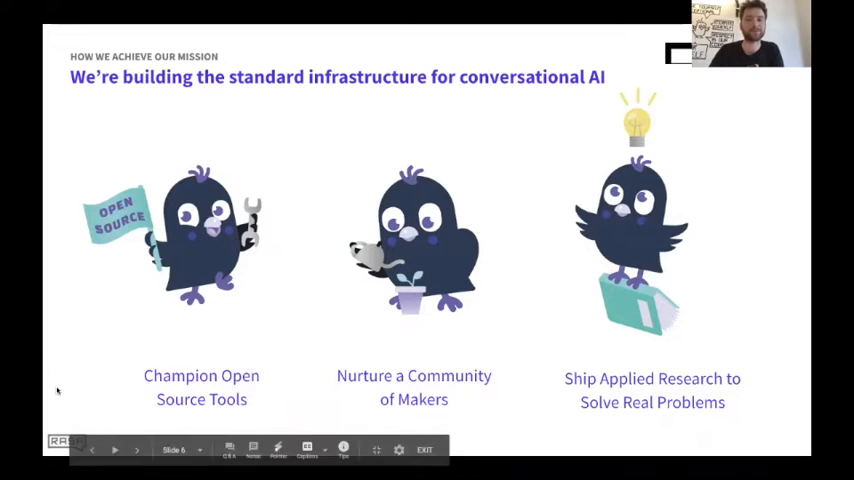
{"action": "left_click", "coordinate": [136, 448]}
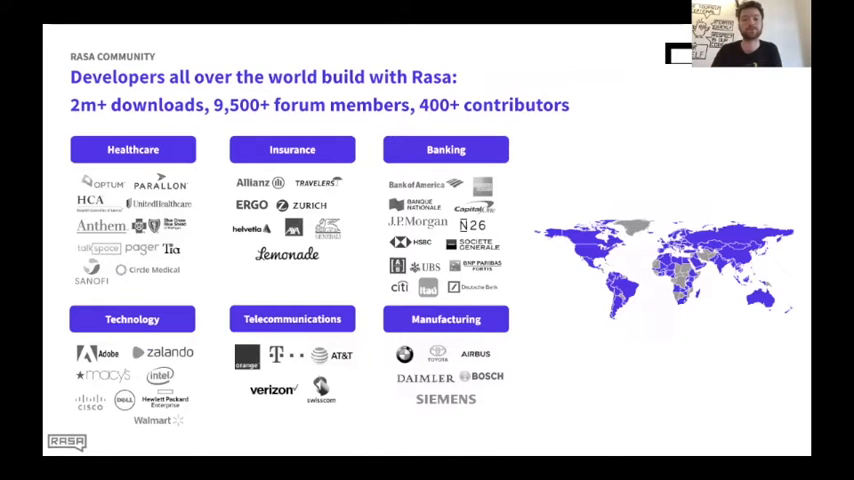
{"action": "mouse_move", "coordinate": [136, 336]}
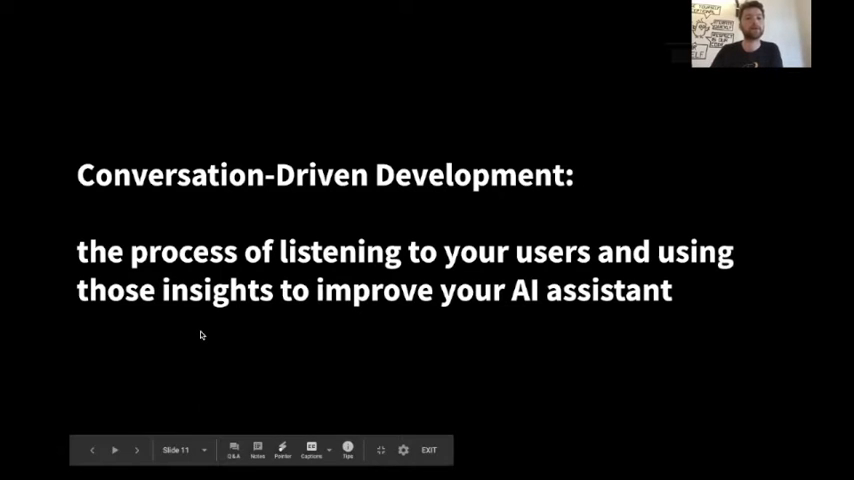
Advance through the CDD title slide to the Review slide on reading user conversations.
{"action": "left_click", "coordinate": [136, 450]}
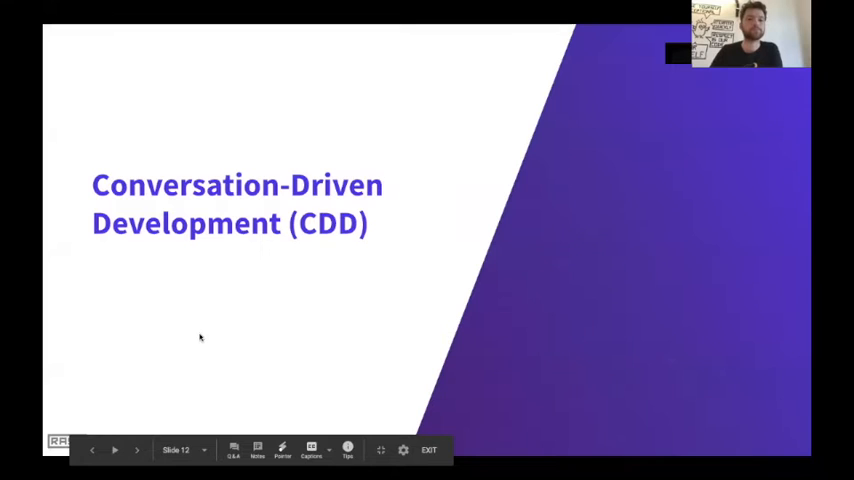
{"action": "left_click", "coordinate": [136, 450]}
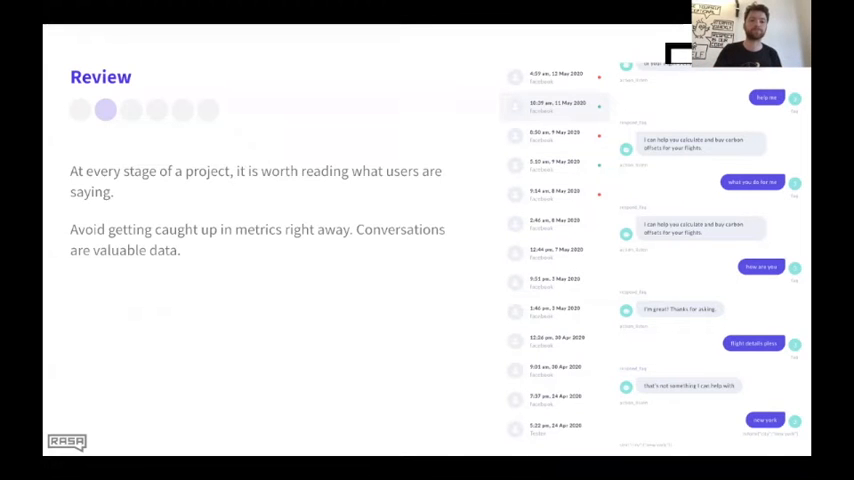
Advance to the Test slide on running whole conversations as end-to-end CI tests.
{"action": "left_click", "coordinate": [114, 450]}
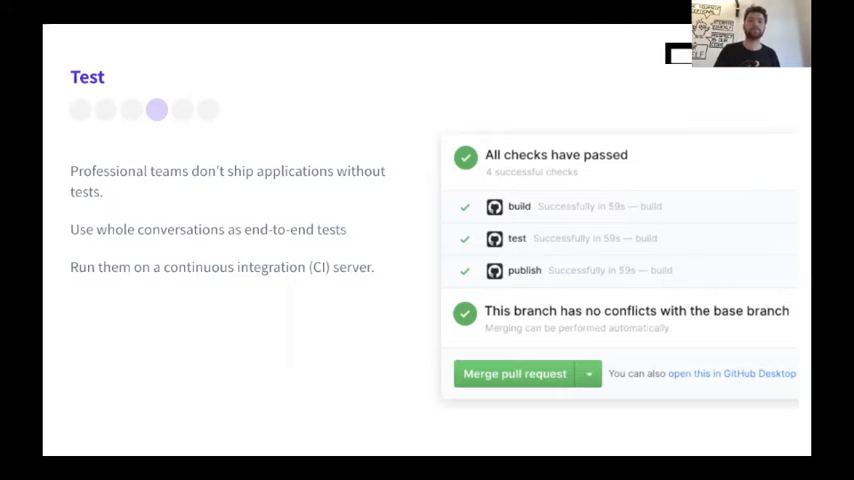
{"action": "key", "text": "Right"}
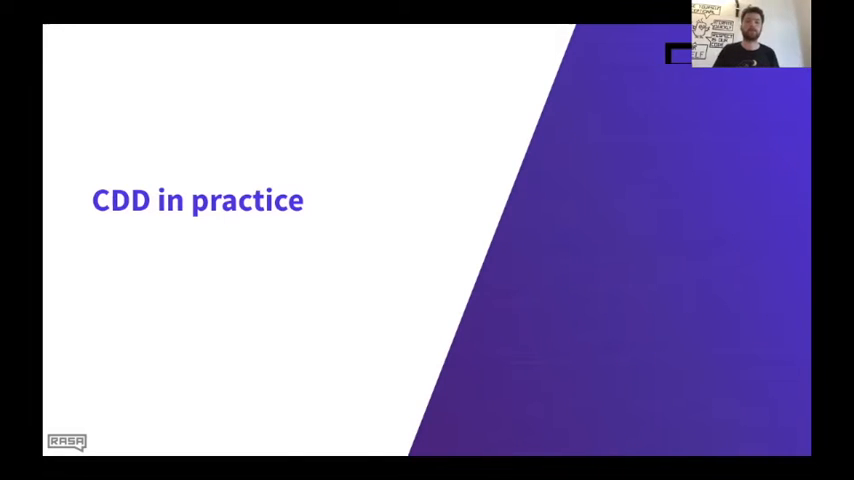
Advance to the slide presenting Rasa X as a free tool for CDD.
{"action": "key", "text": "Right"}
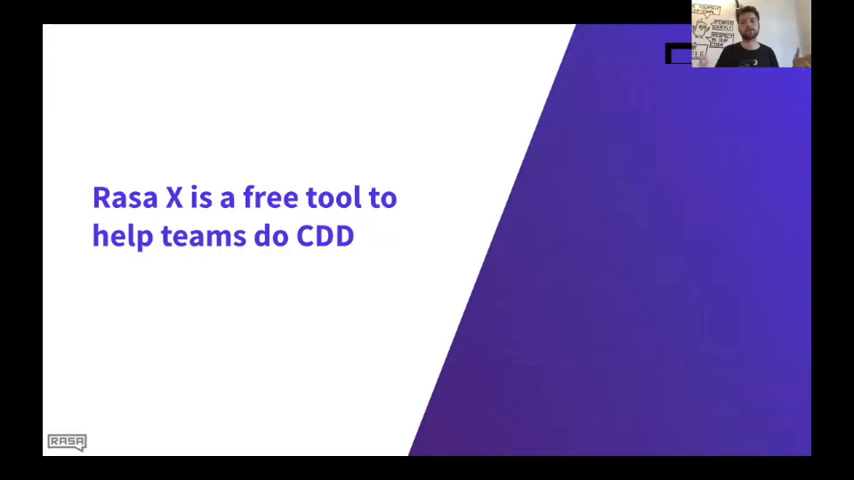
Advance to the 'Rasa X local mode' section slide.
{"action": "key", "text": "Right"}
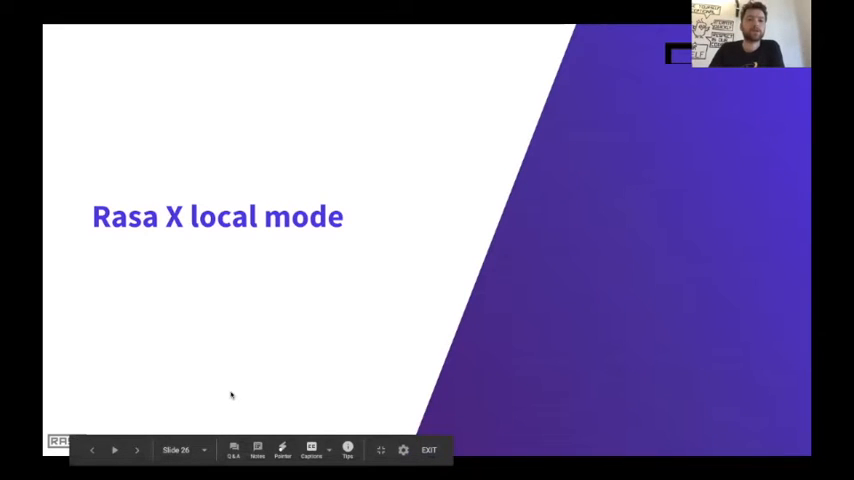
{"action": "mouse_move", "coordinate": [250, 430]}
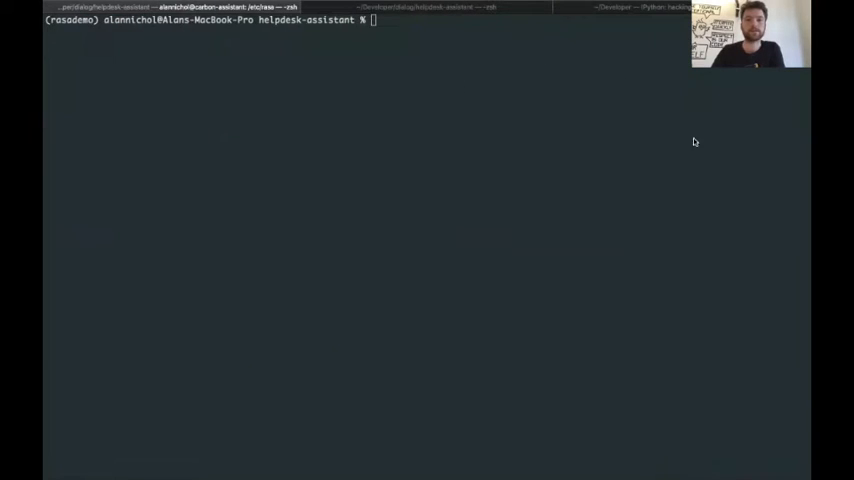
List the helpdesk-assistant files with ls and start Rasa X locally with 'rasa x'.
{"action": "type", "text": "ls"}
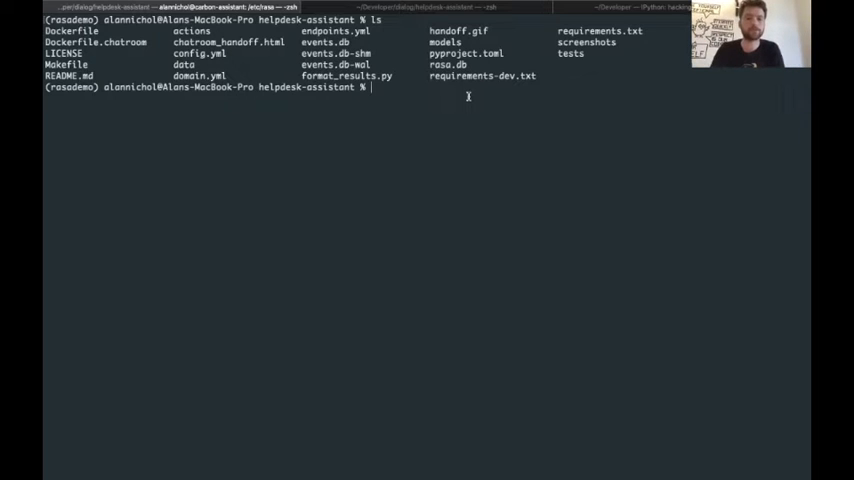
{"action": "type", "text": "rasa x"}
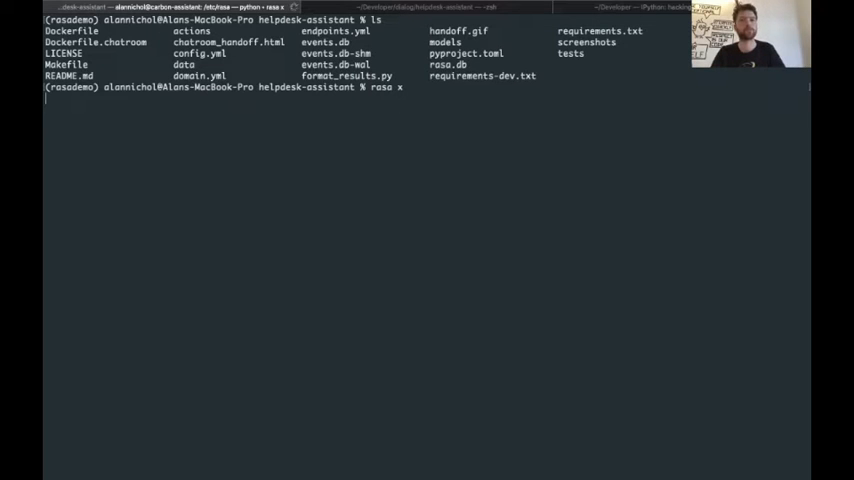
{"action": "key", "text": "enter"}
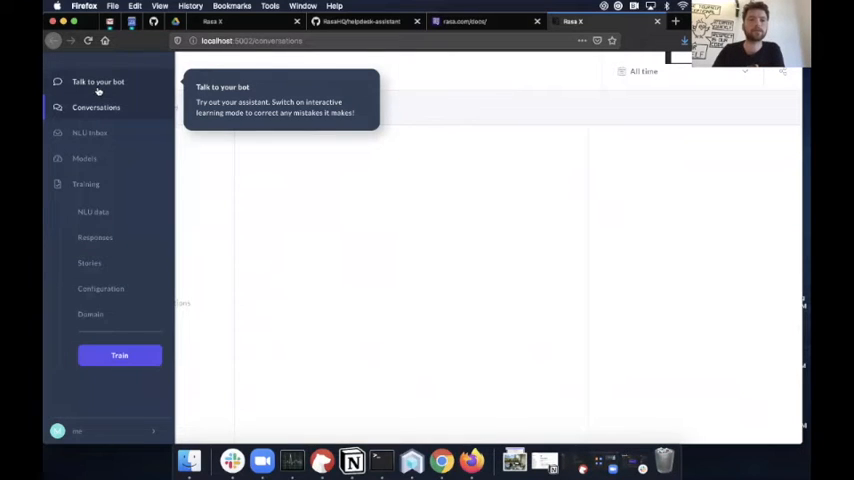
{"action": "mouse_move", "coordinate": [96, 108]}
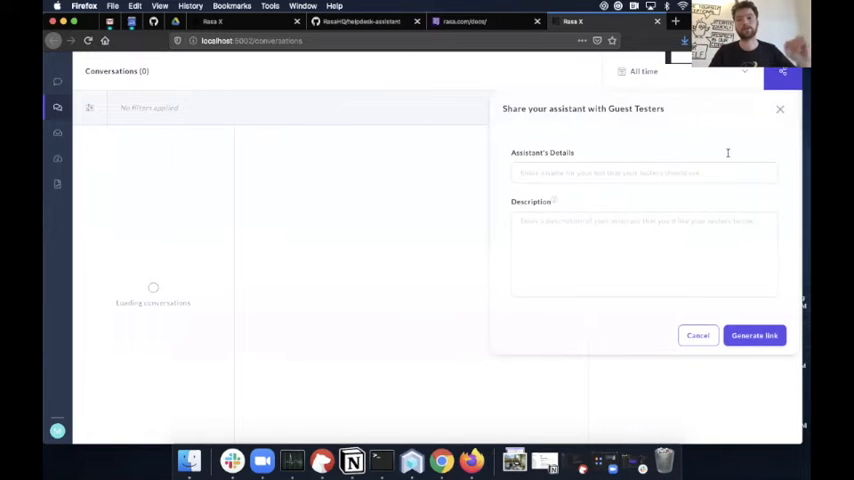
Generate the guest-tester sharing link for the assistant.
{"action": "left_click", "coordinate": [754, 336]}
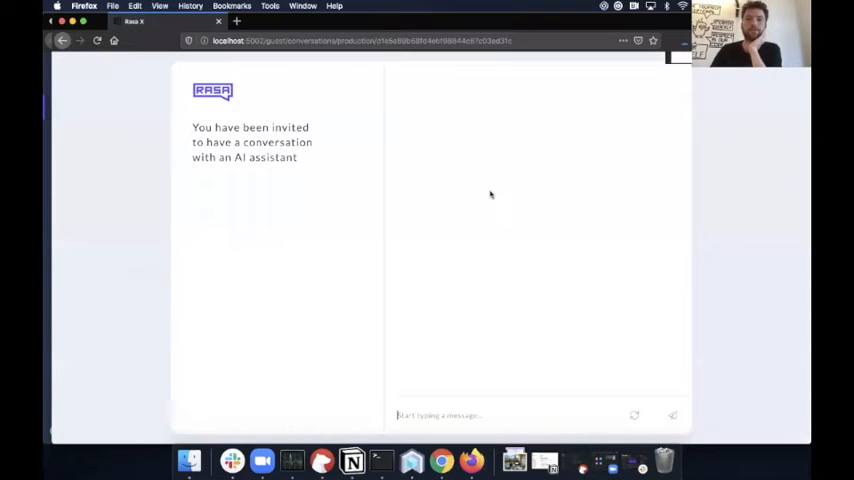
{"action": "mouse_move", "coordinate": [506, 300]}
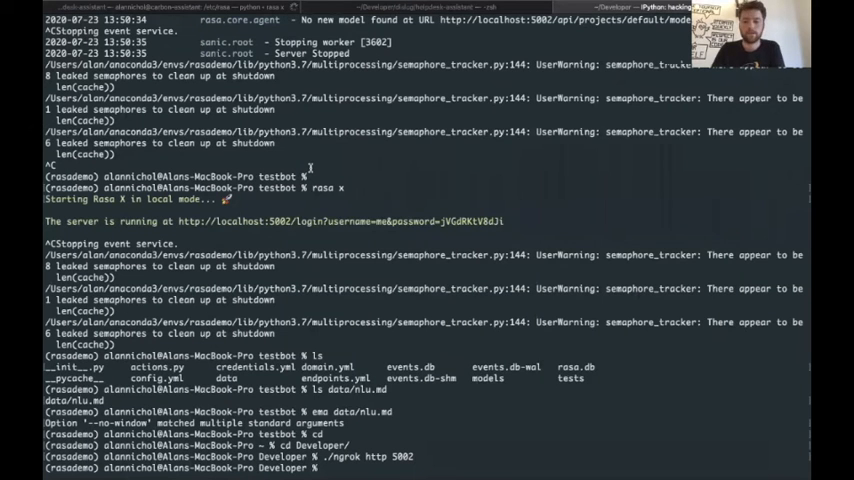
Run './ngrok http 5002' to tunnel the local Rasa X server publicly.
{"action": "type", "text": "./ngrok http 5002"}
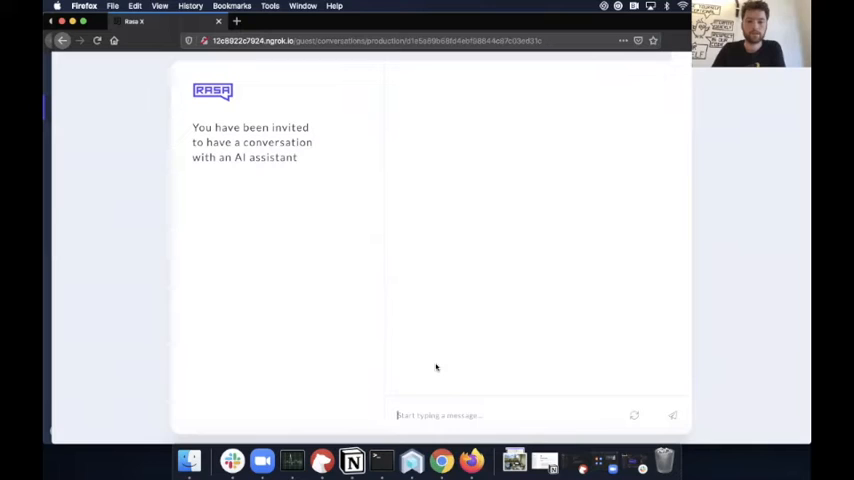
Start a test message 'wha' in the guest chat opened via the ngrok URL.
{"action": "type", "text": "wha"}
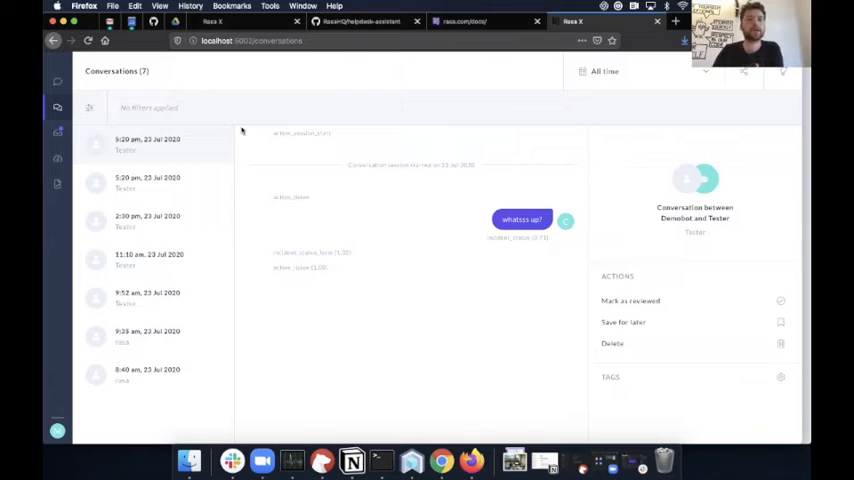
{"action": "mouse_move", "coordinate": [470, 298]}
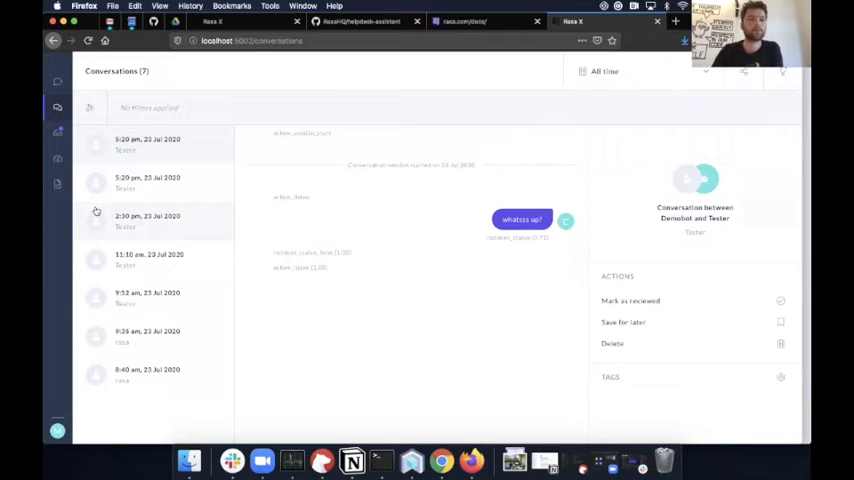
Select the latest Tester conversation in the Conversations list to read it.
{"action": "left_click", "coordinate": [148, 218]}
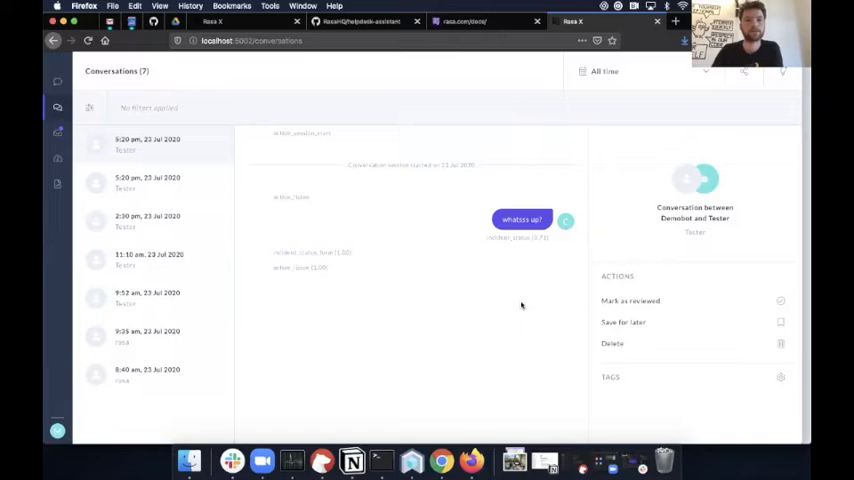
{"action": "mouse_move", "coordinate": [396, 306]}
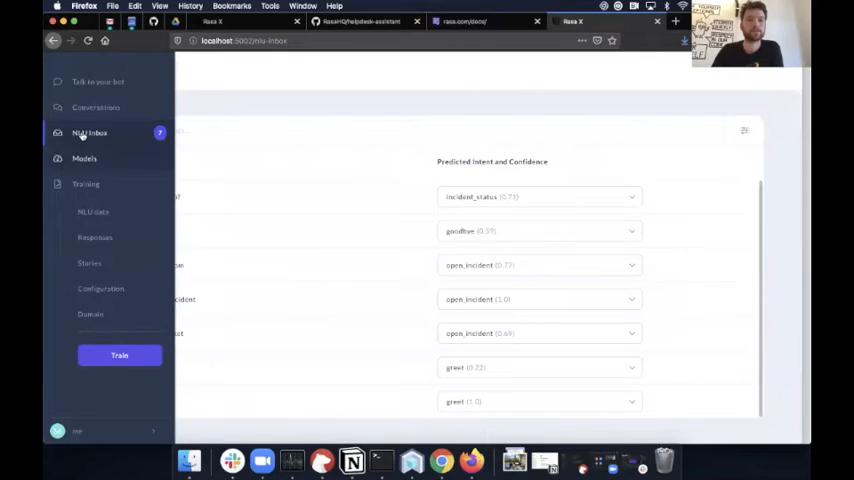
{"action": "mouse_move", "coordinate": [88, 132]}
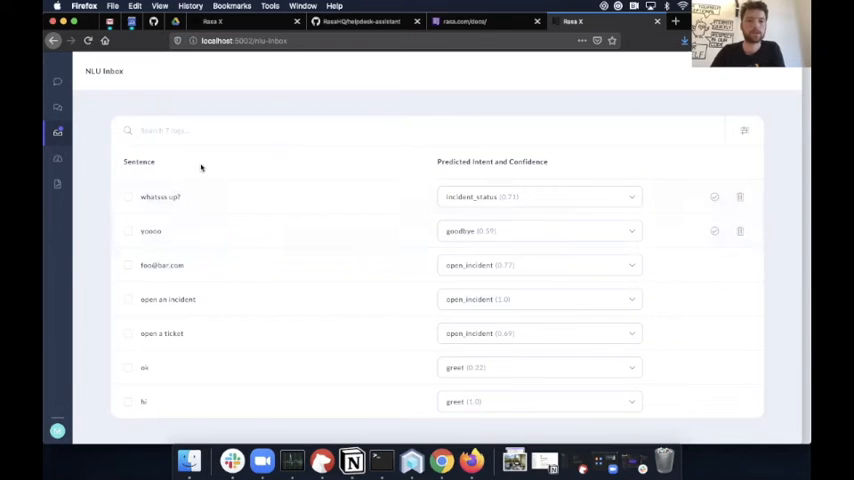
{"action": "mouse_move", "coordinate": [328, 240]}
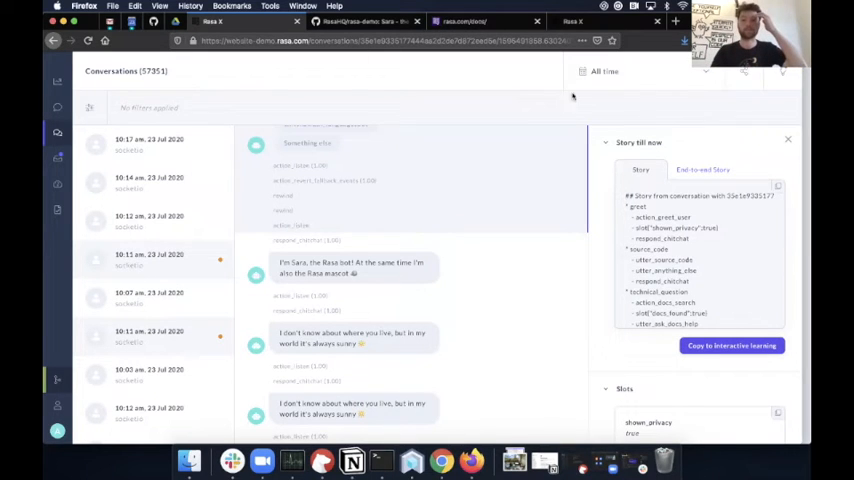
{"action": "mouse_move", "coordinate": [716, 236]}
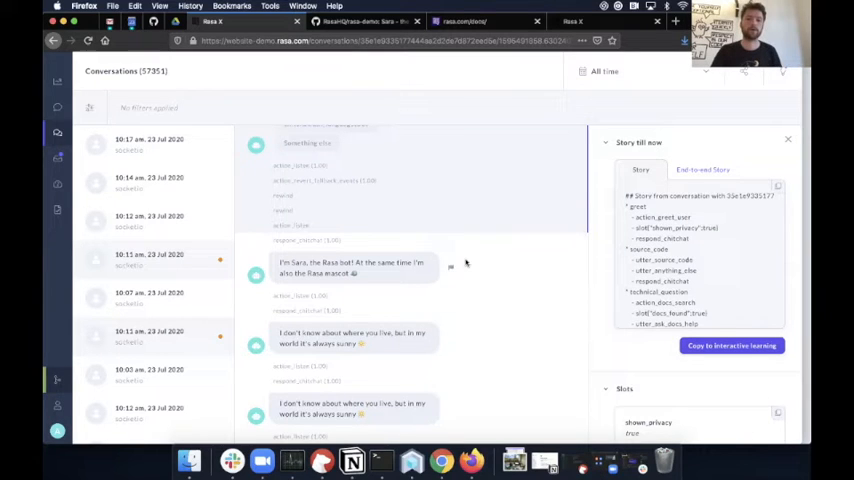
{"action": "mouse_move", "coordinate": [368, 204]}
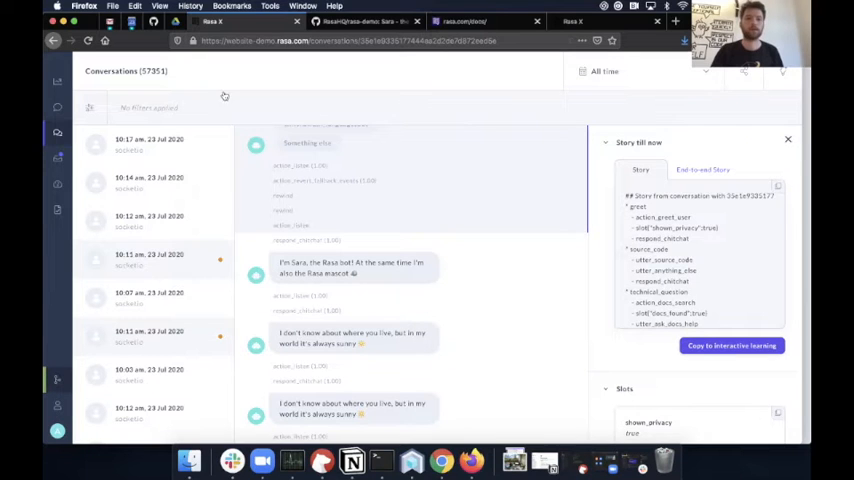
Filter conversations by Conversation length with At least 5 user messages and apply it.
{"action": "left_click", "coordinate": [90, 108]}
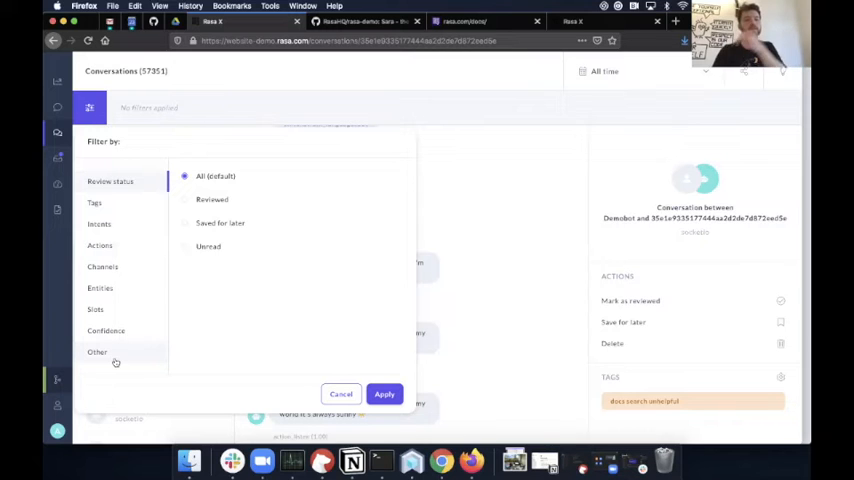
{"action": "left_click", "coordinate": [96, 352]}
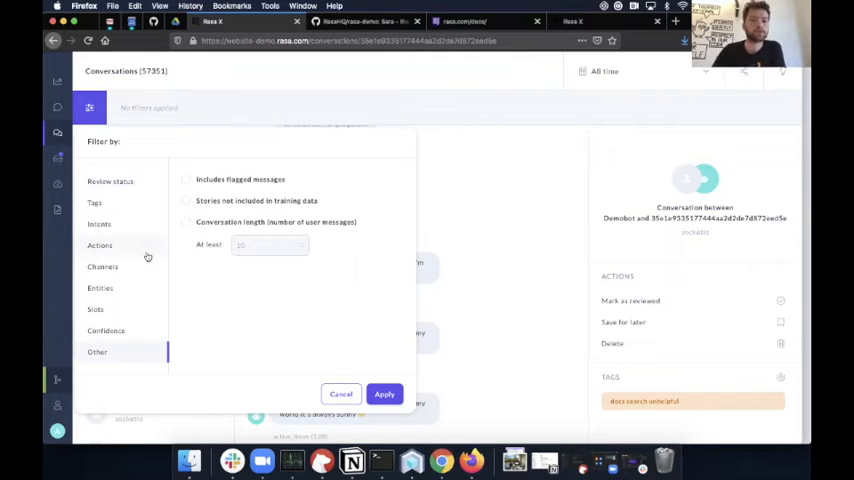
{"action": "left_click", "coordinate": [184, 222]}
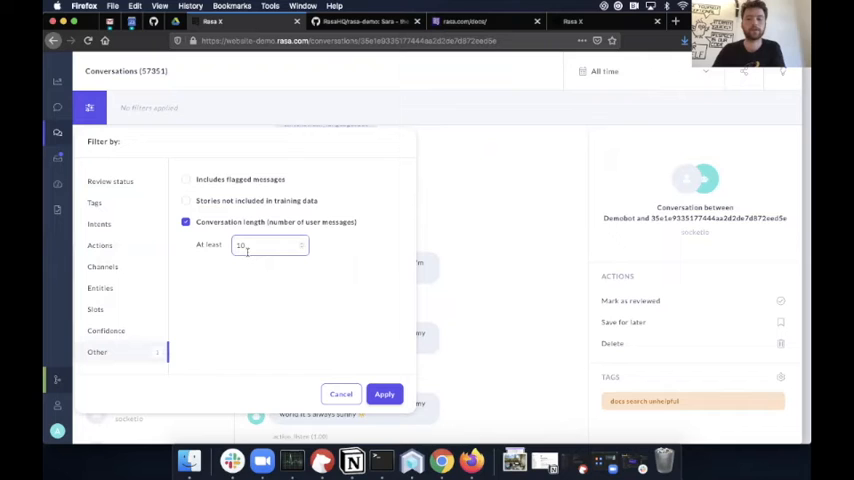
{"action": "type", "text": "05"}
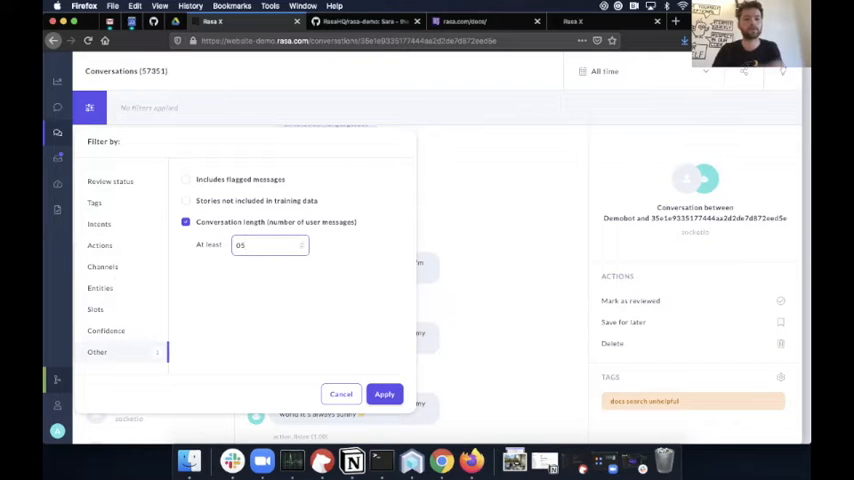
{"action": "left_click", "coordinate": [384, 392]}
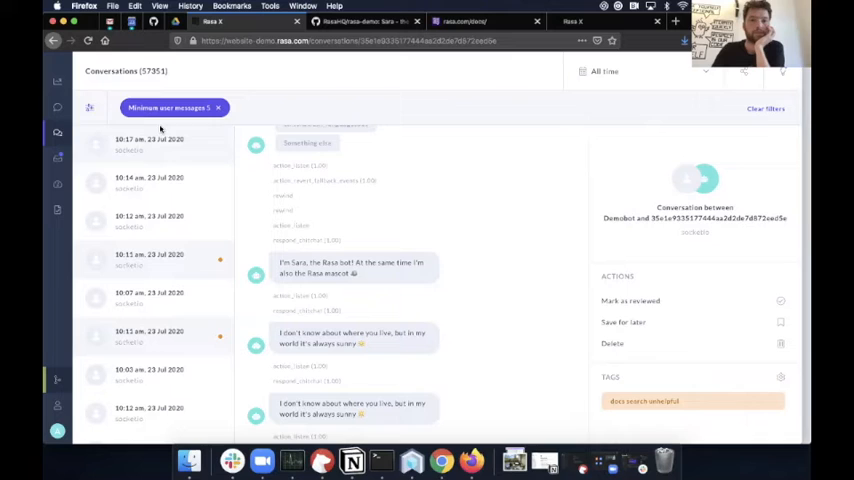
{"action": "left_click", "coordinate": [88, 108]}
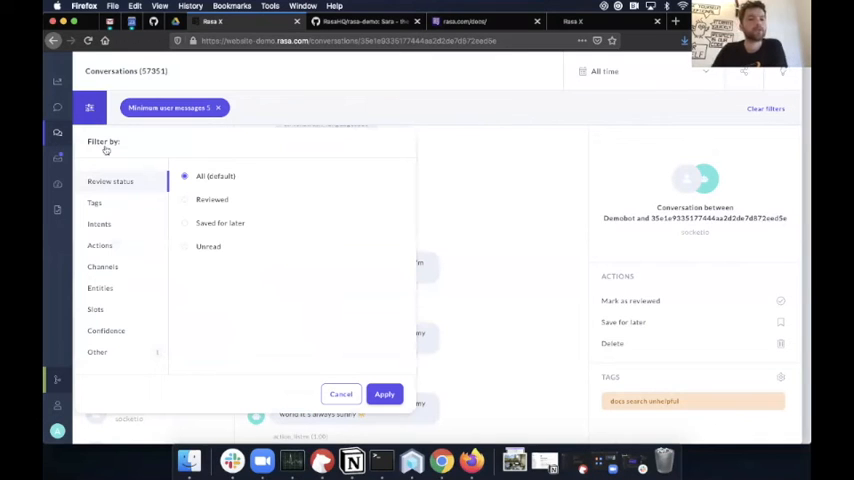
{"action": "left_click", "coordinate": [100, 224]}
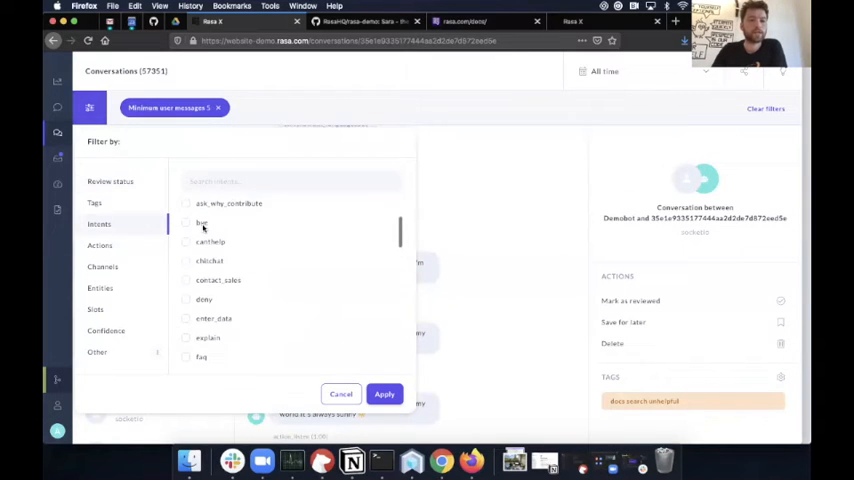
{"action": "scroll", "scroll_direction": "down", "scroll_amount": 3}
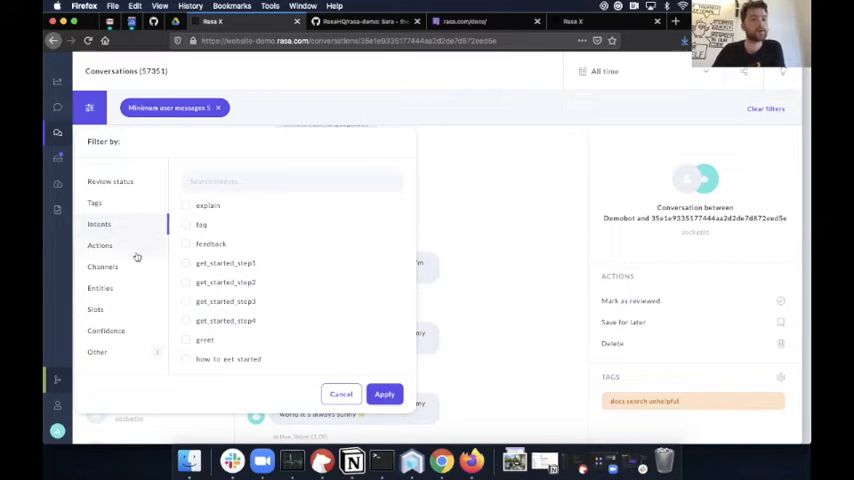
{"action": "mouse_move", "coordinate": [136, 332]}
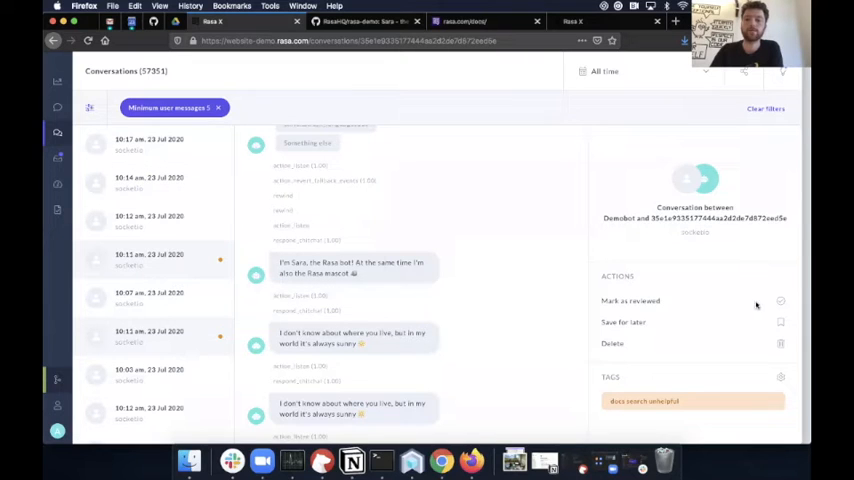
{"action": "left_click", "coordinate": [780, 300]}
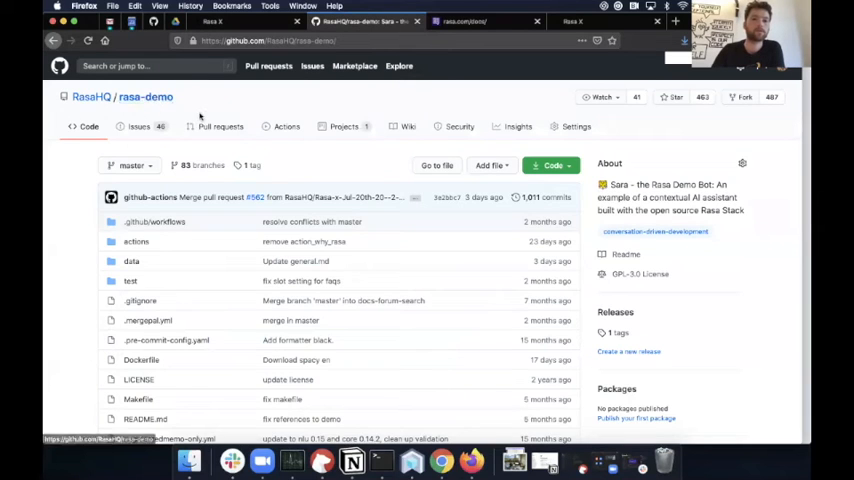
From closed pull requests, open 'Why rasa skill #552' and its Build and Deploy workflow run.
{"action": "left_click", "coordinate": [220, 126]}
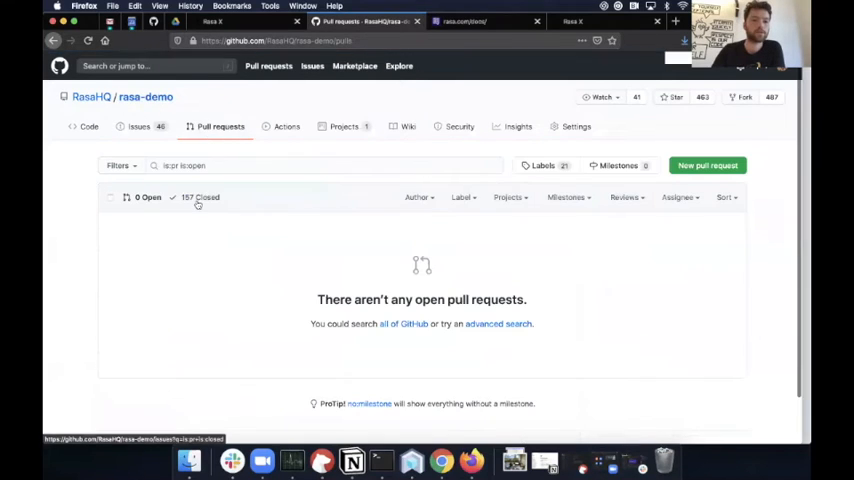
{"action": "left_click", "coordinate": [200, 196]}
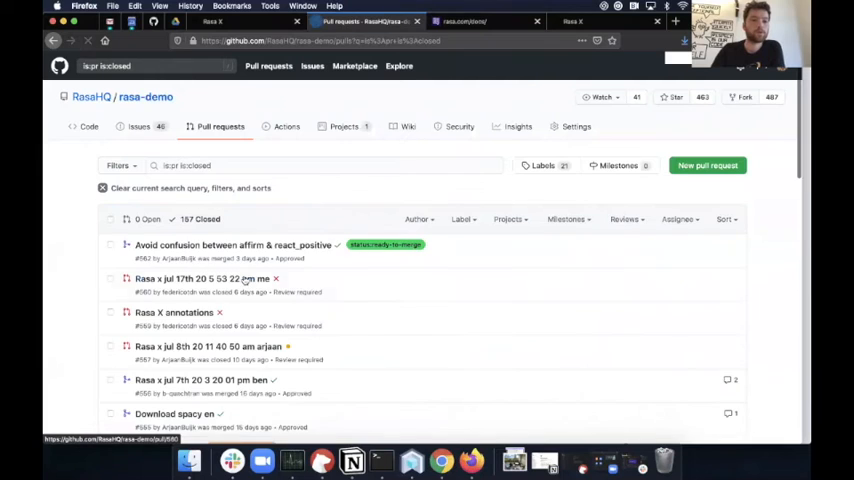
{"action": "scroll", "scroll_direction": "down", "scroll_amount": 3}
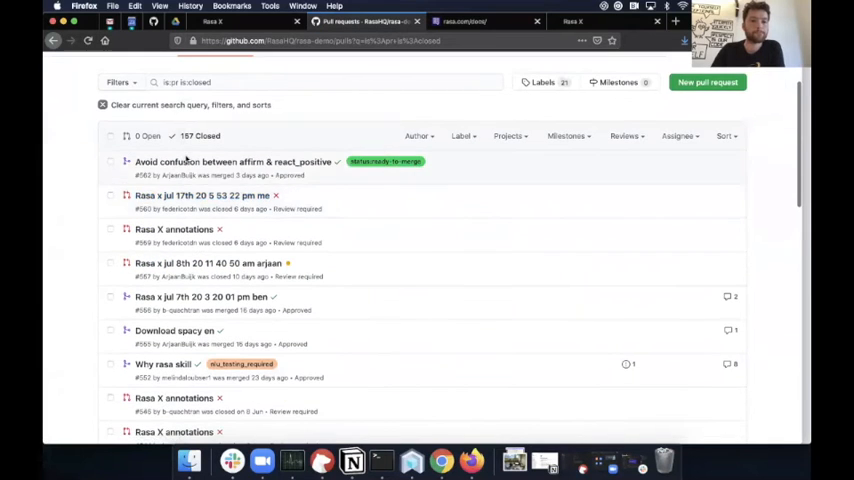
{"action": "scroll", "scroll_direction": "down", "scroll_amount": 3}
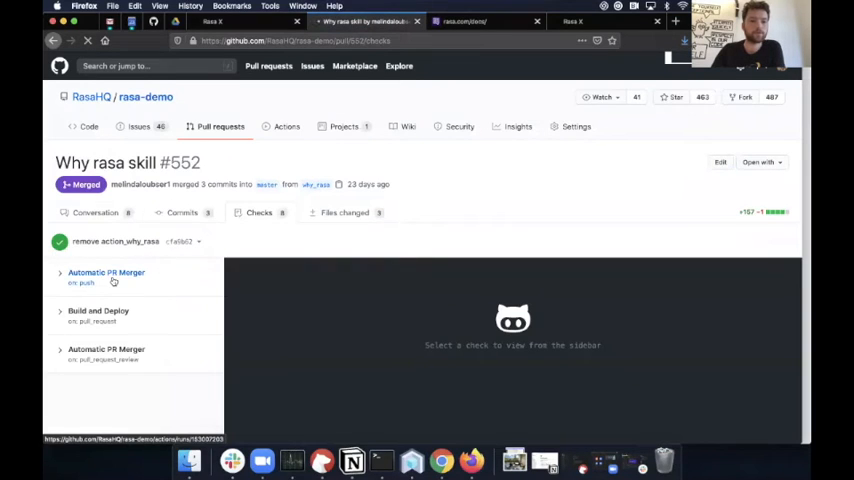
{"action": "left_click", "coordinate": [106, 272]}
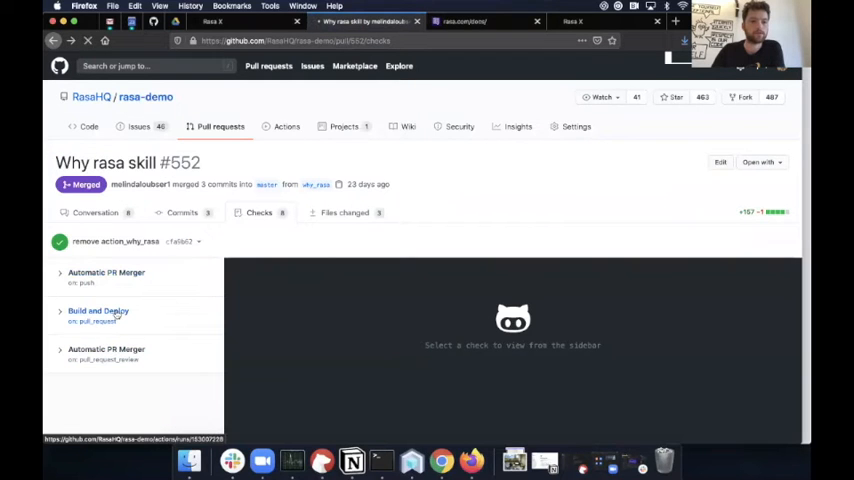
{"action": "left_click", "coordinate": [98, 312]}
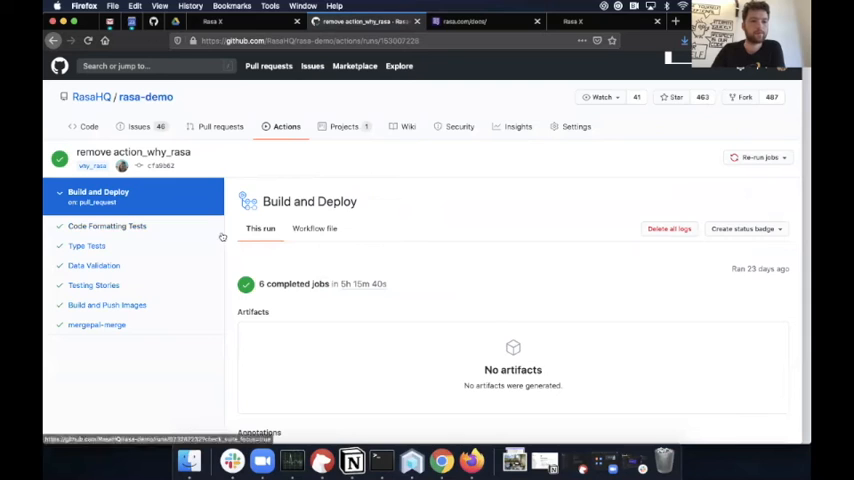
Expand the Data Validation job's Rasa Data Validation log, then show the Testing Stories job's steps.
{"action": "scroll", "scroll_direction": "down", "scroll_amount": 3}
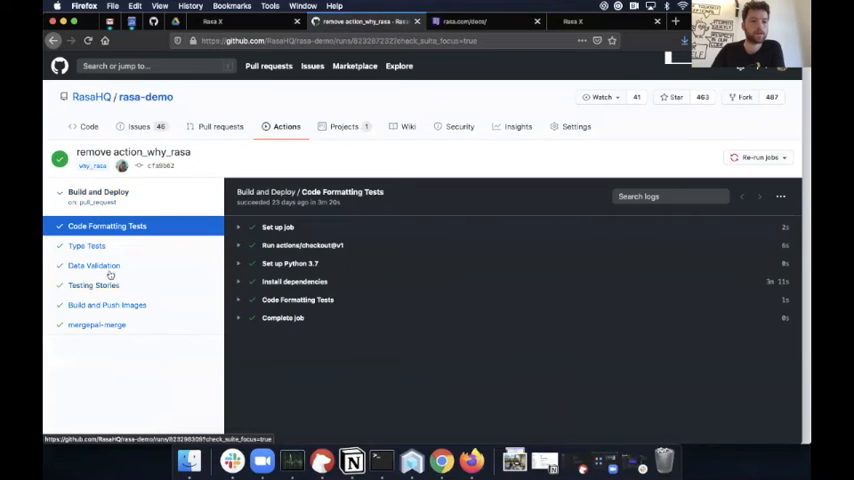
{"action": "left_click", "coordinate": [94, 264]}
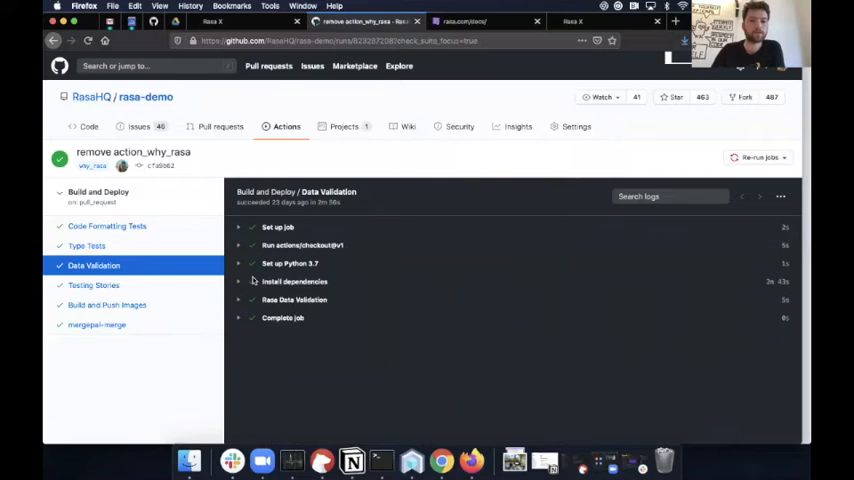
{"action": "left_click", "coordinate": [294, 300]}
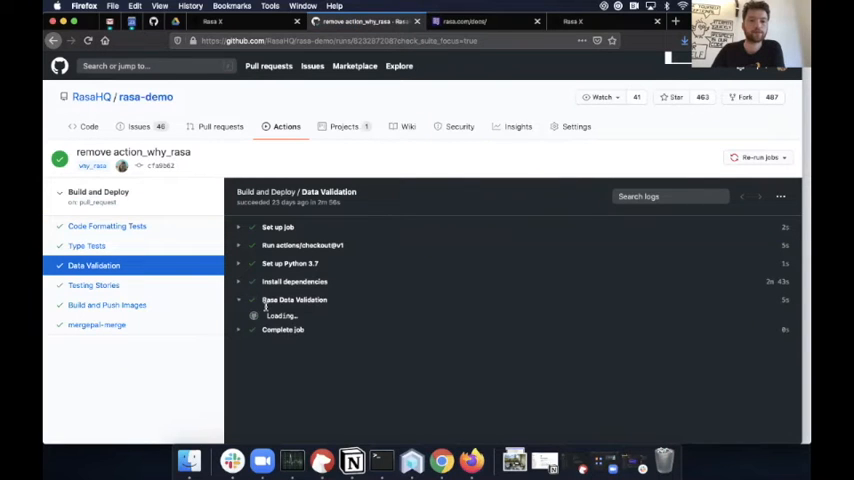
{"action": "left_click", "coordinate": [294, 300]}
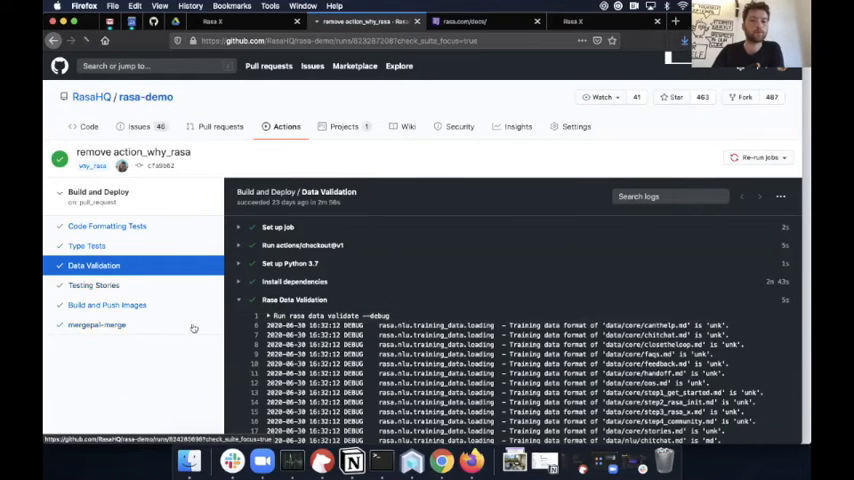
{"action": "left_click", "coordinate": [92, 284]}
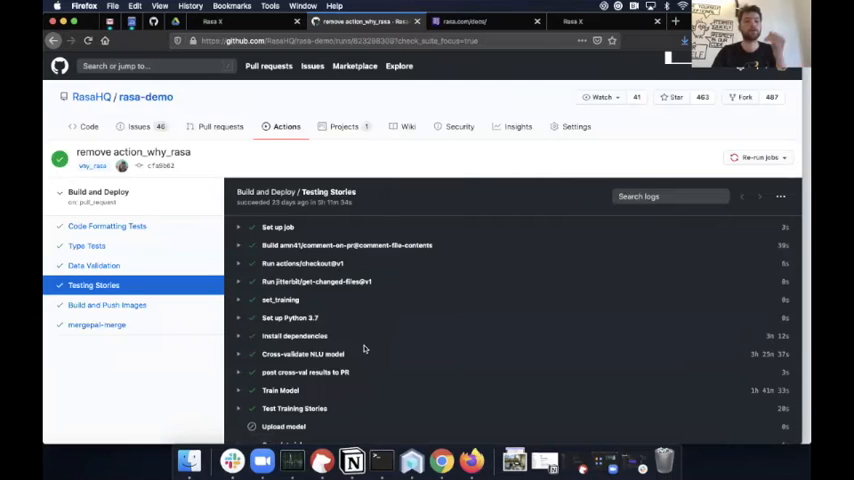
{"action": "scroll", "scroll_direction": "down", "scroll_amount": 3}
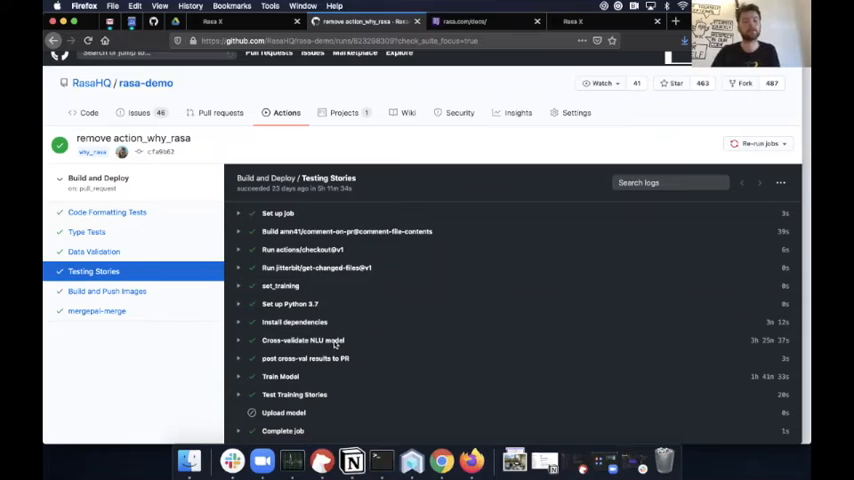
{"action": "mouse_move", "coordinate": [344, 368]}
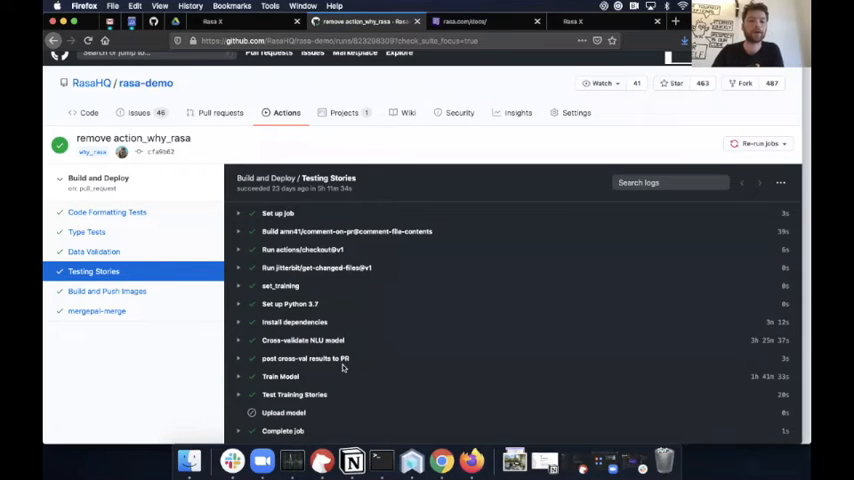
{"action": "mouse_move", "coordinate": [294, 380]}
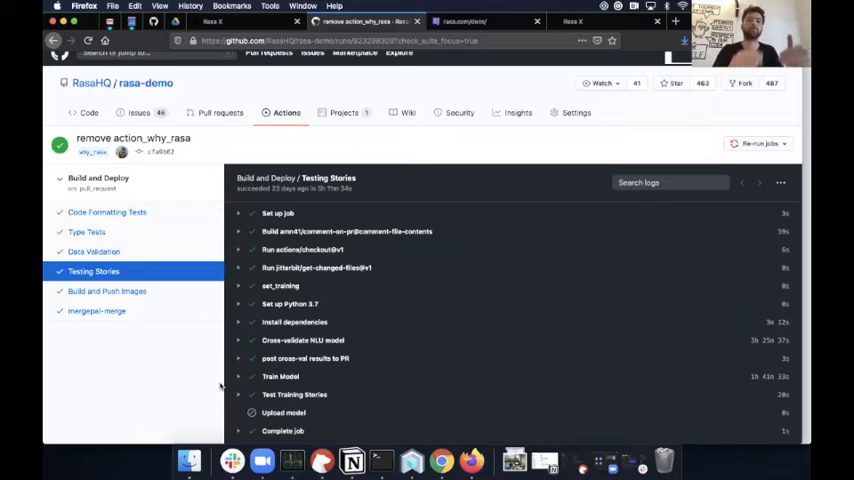
{"action": "mouse_move", "coordinate": [252, 162]}
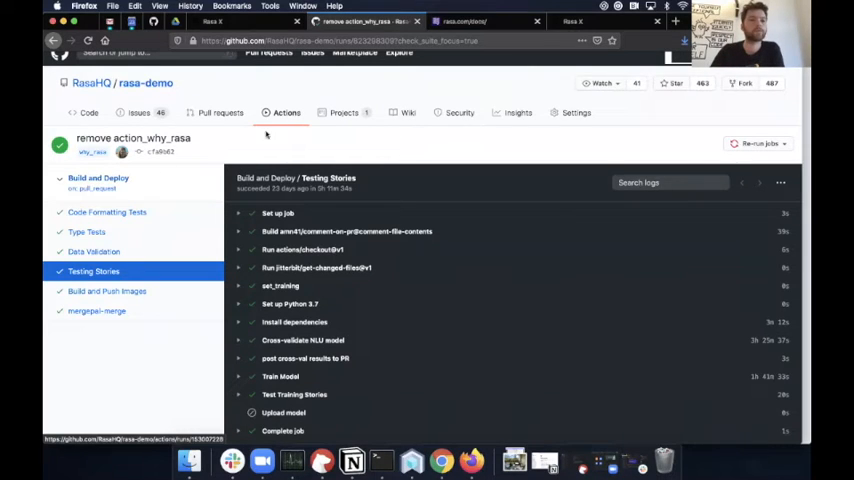
{"action": "left_click", "coordinate": [94, 252]}
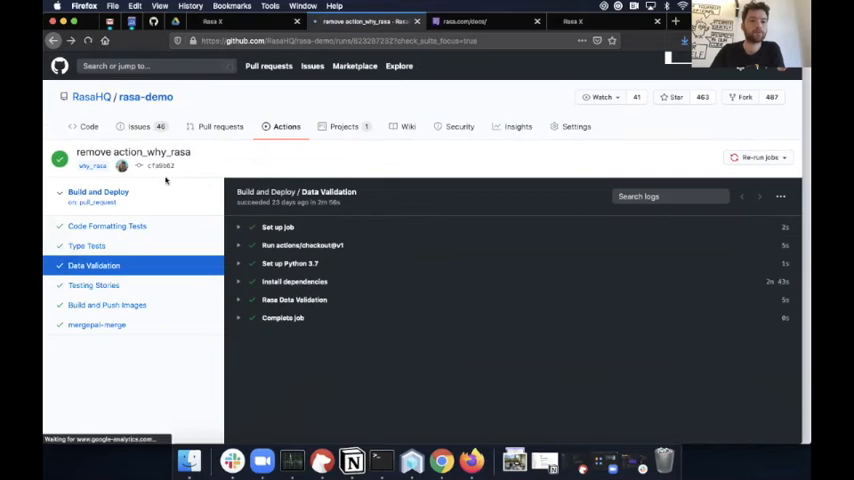
Scroll the github-actions comment's Intent Cross-Validation Results table down to the entity results.
{"action": "left_click", "coordinate": [108, 224]}
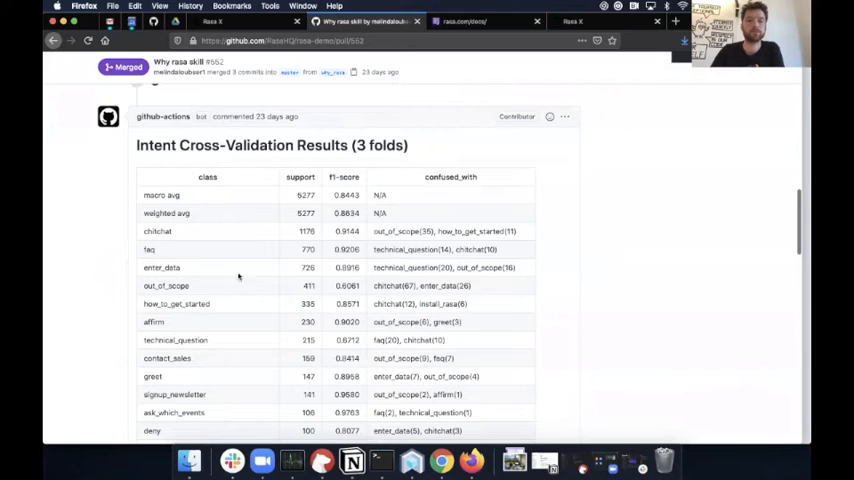
{"action": "scroll", "scroll_direction": "down", "scroll_amount": 3}
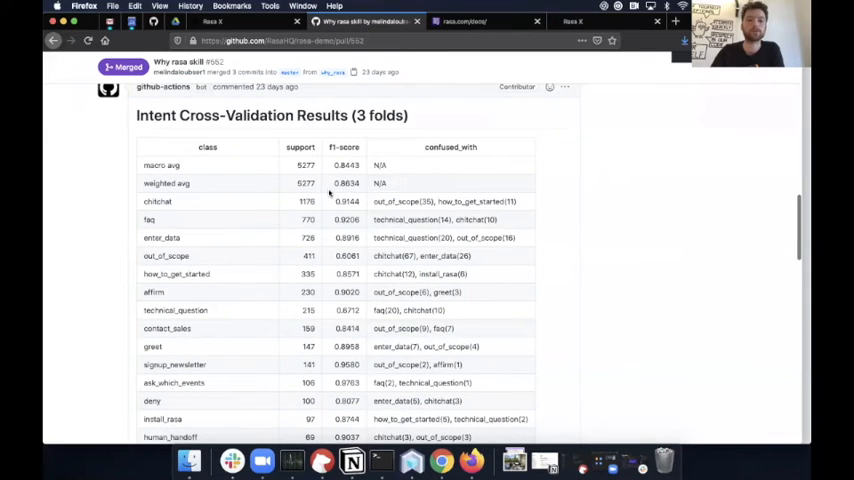
{"action": "scroll", "scroll_direction": "down", "scroll_amount": 3}
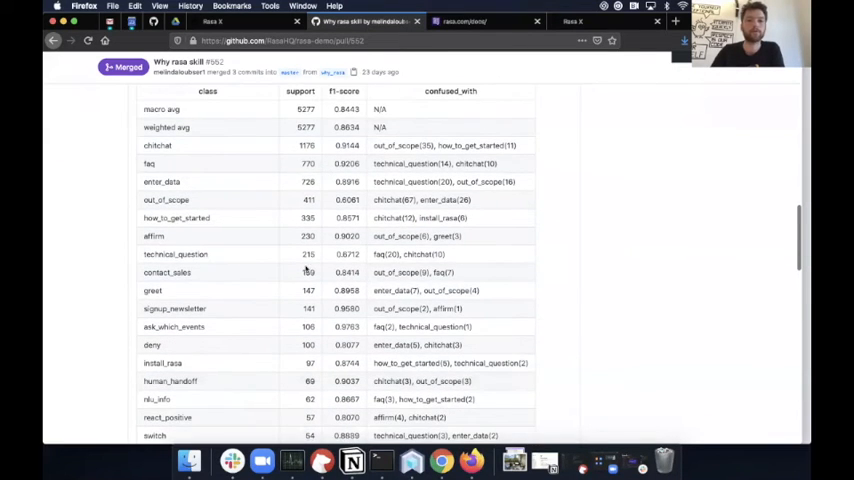
{"action": "scroll", "scroll_direction": "down", "scroll_amount": 3}
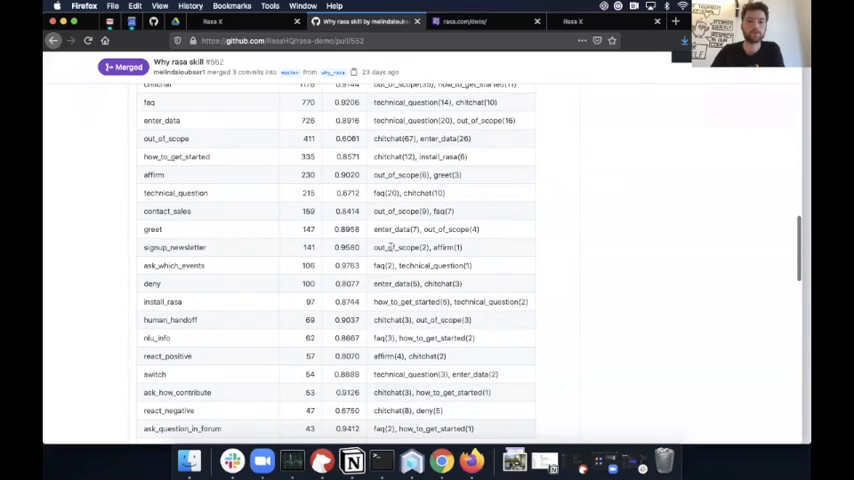
{"action": "scroll", "scroll_direction": "down", "scroll_amount": 3}
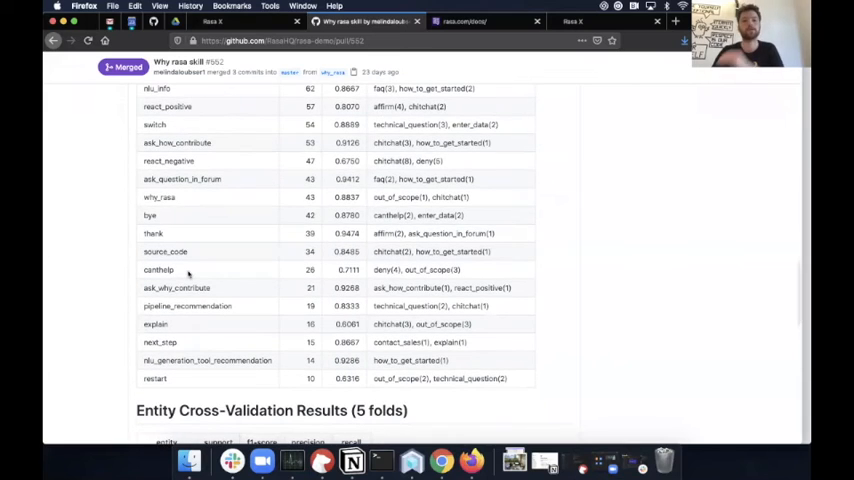
{"action": "mouse_move", "coordinate": [196, 252]}
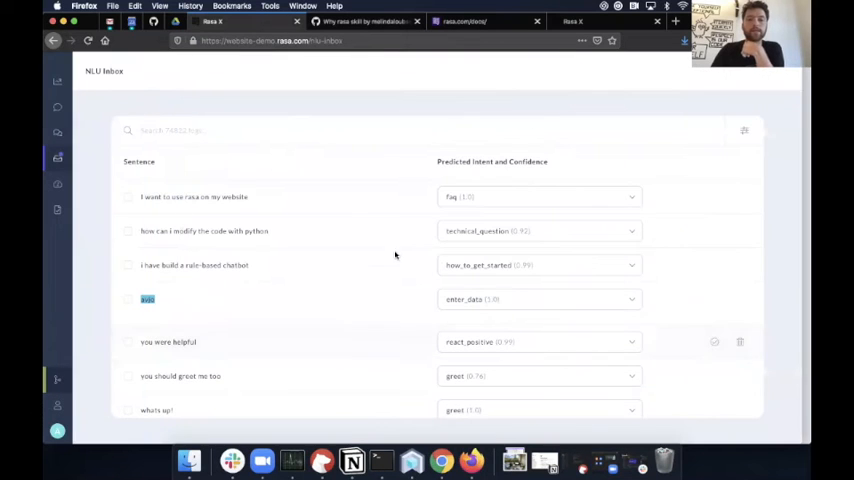
{"action": "mouse_move", "coordinate": [516, 300]}
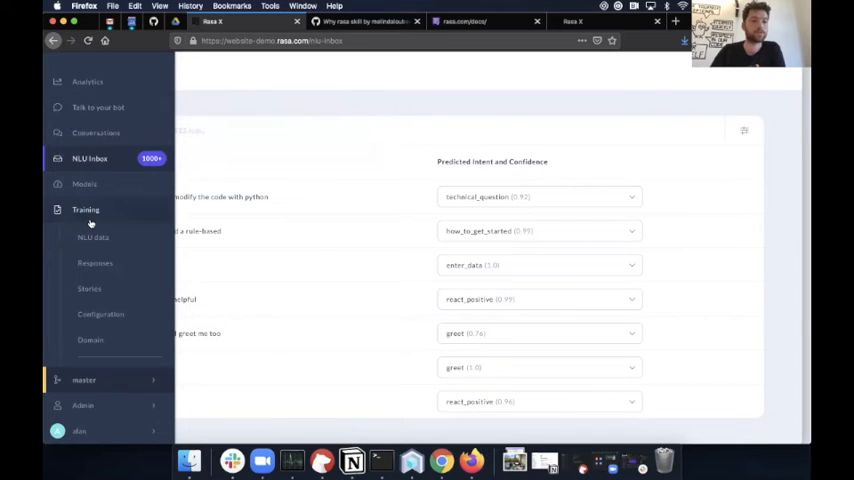
Open a conversation tagged positive feedback and bring up its Manage tags list.
{"action": "left_click", "coordinate": [96, 132]}
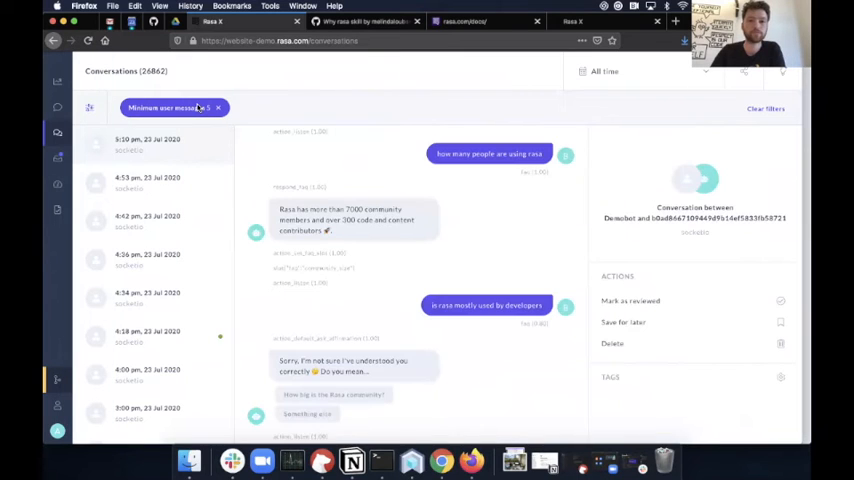
{"action": "left_click", "coordinate": [148, 336]}
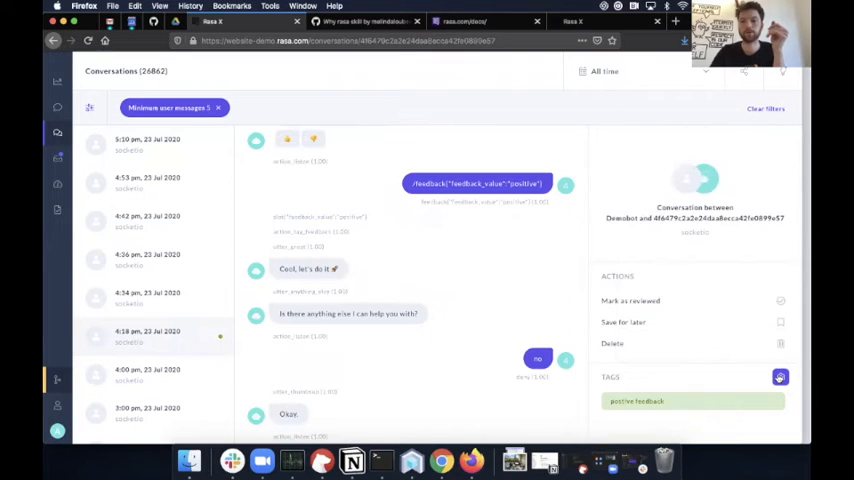
{"action": "left_click", "coordinate": [780, 376]}
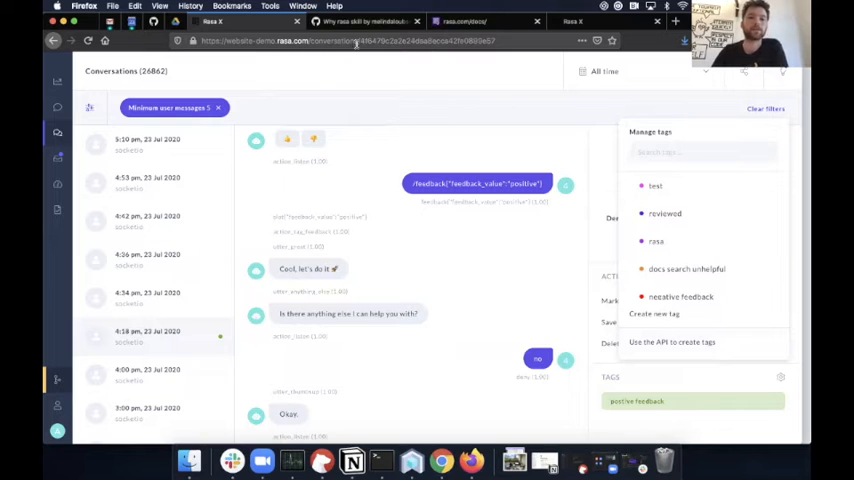
View the conversation as a Markdown story and select its web address.
{"action": "left_click", "coordinate": [348, 40]}
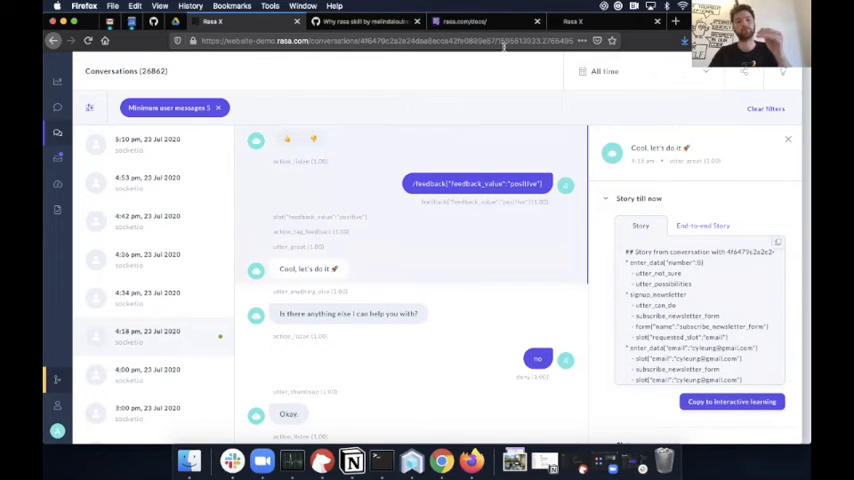
{"action": "left_click", "coordinate": [390, 40]}
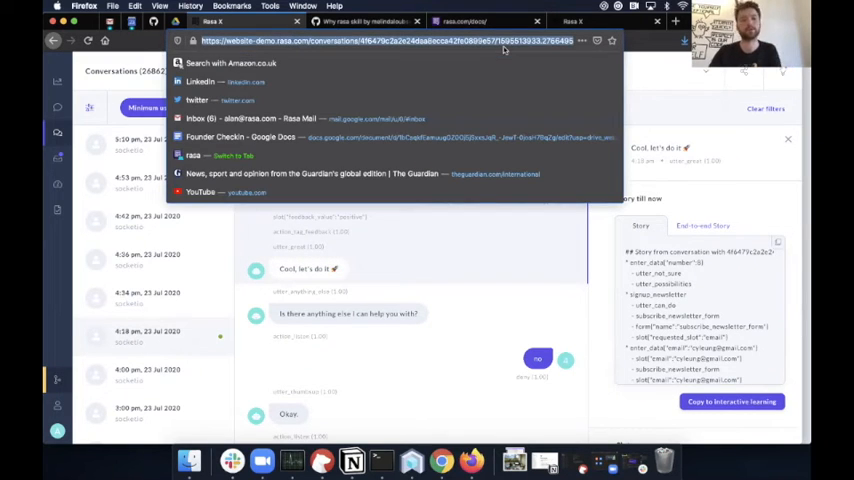
{"action": "mouse_move", "coordinate": [460, 214]}
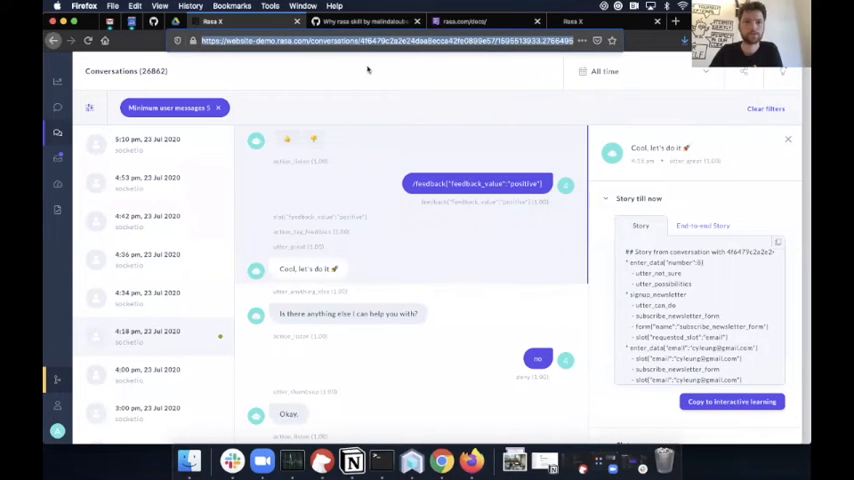
{"action": "left_click", "coordinate": [390, 40]}
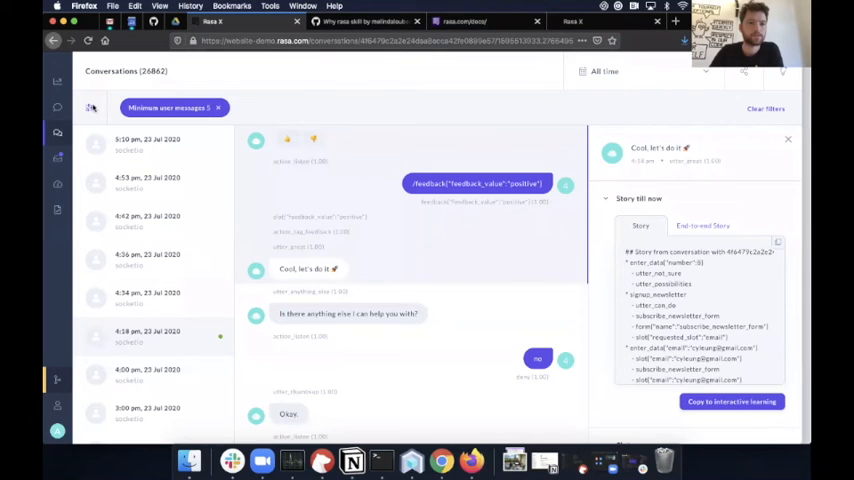
Show the Tags filter checklist with reviewed, negative feedback and positive feedback.
{"action": "left_click", "coordinate": [88, 108]}
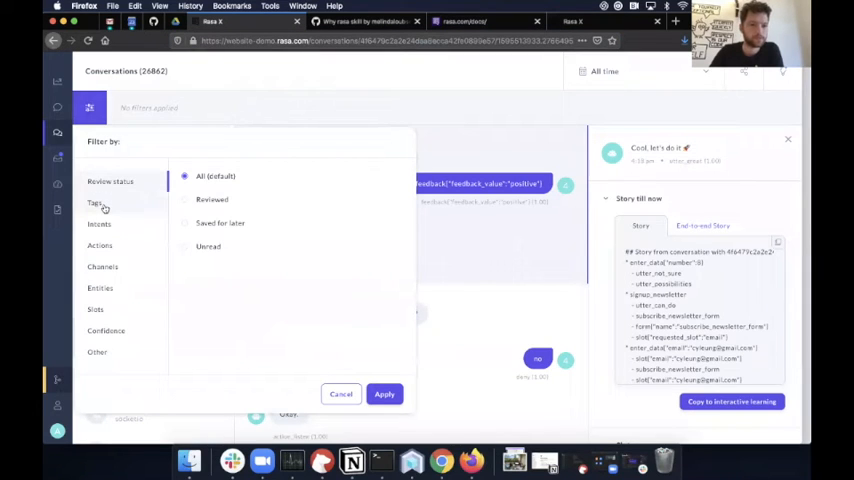
{"action": "left_click", "coordinate": [96, 204]}
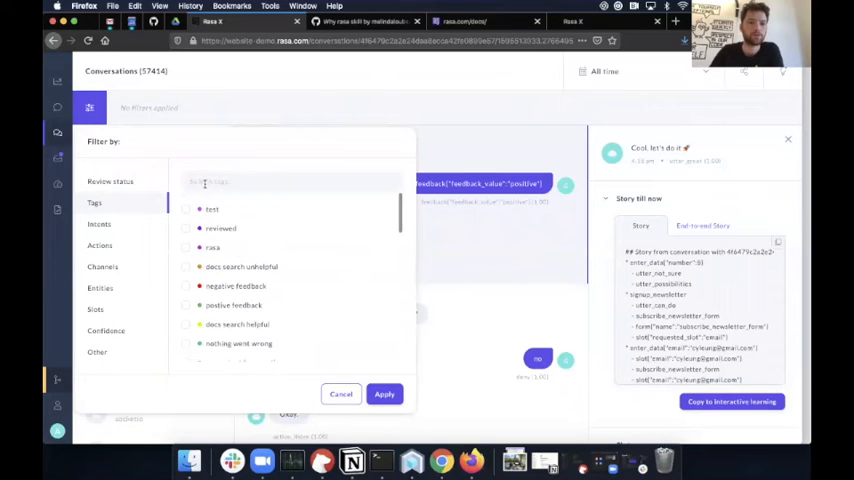
{"action": "scroll", "scroll_direction": "down", "scroll_amount": 3}
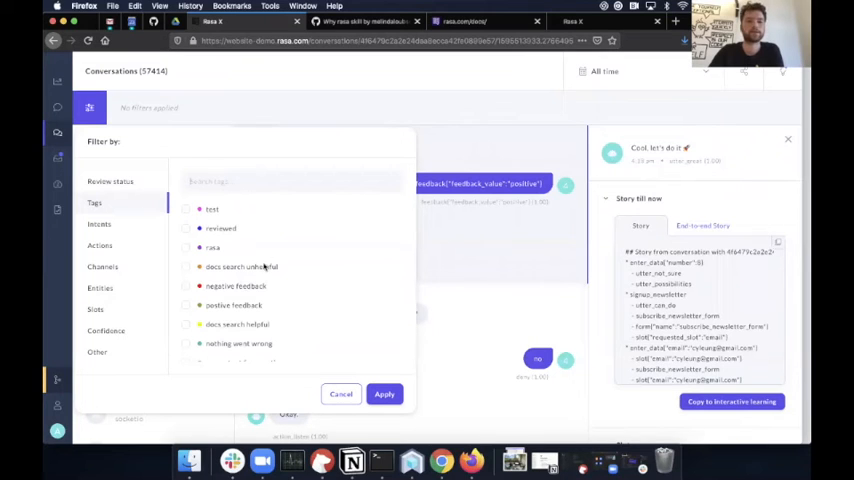
{"action": "mouse_move", "coordinate": [284, 188]}
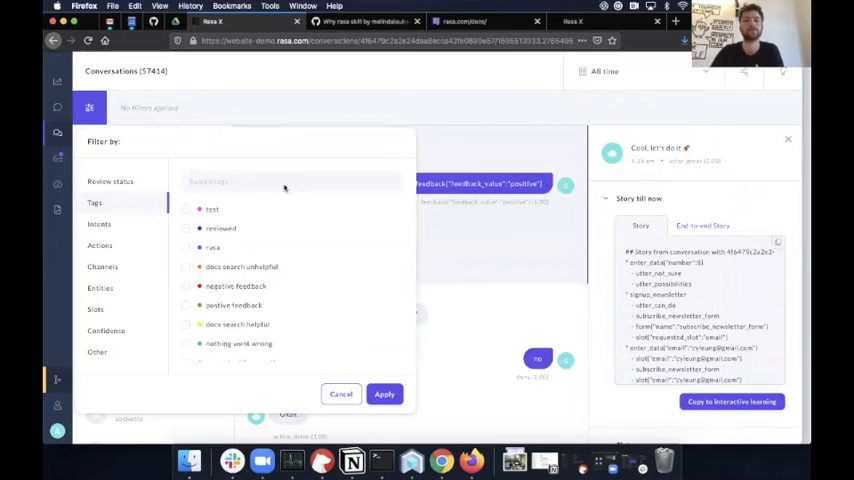
{"action": "mouse_move", "coordinate": [378, 252]}
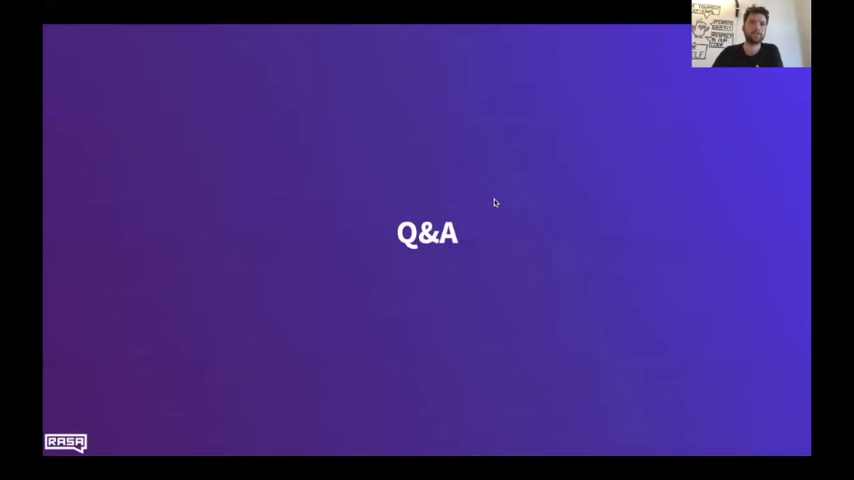
{"action": "mouse_move", "coordinate": [804, 132]}
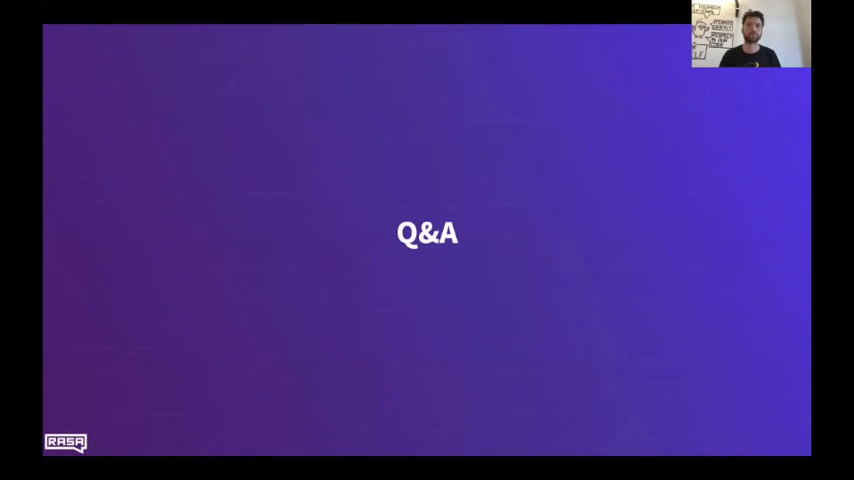
{"action": "mouse_move", "coordinate": [640, 340]}
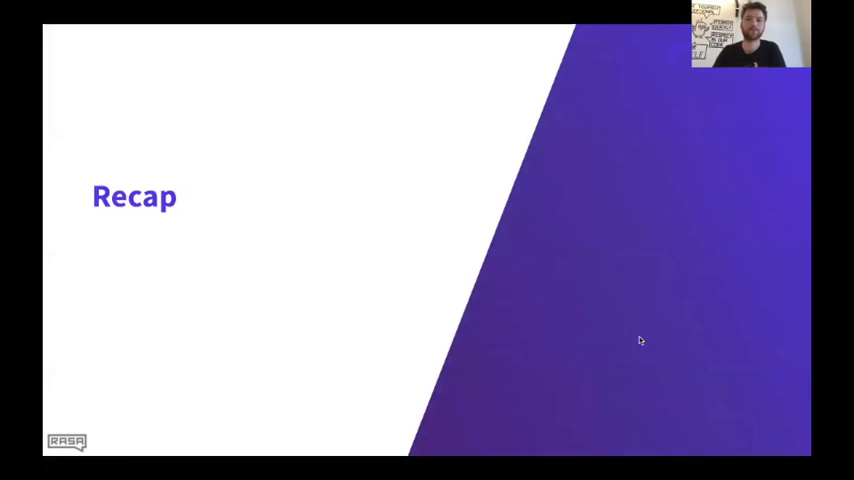
Advance from the recap to the Join the Conversation slide.
{"action": "key", "text": "Right"}
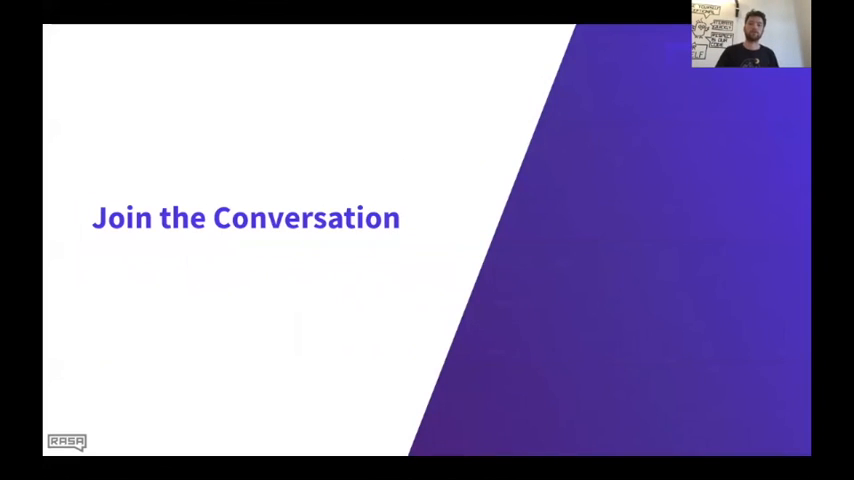
Advance to the 'Share your knowledge' slide with the Sara repo, LinkedIn and rasa.com/cdd-quiz links.
{"action": "key", "text": "Right"}
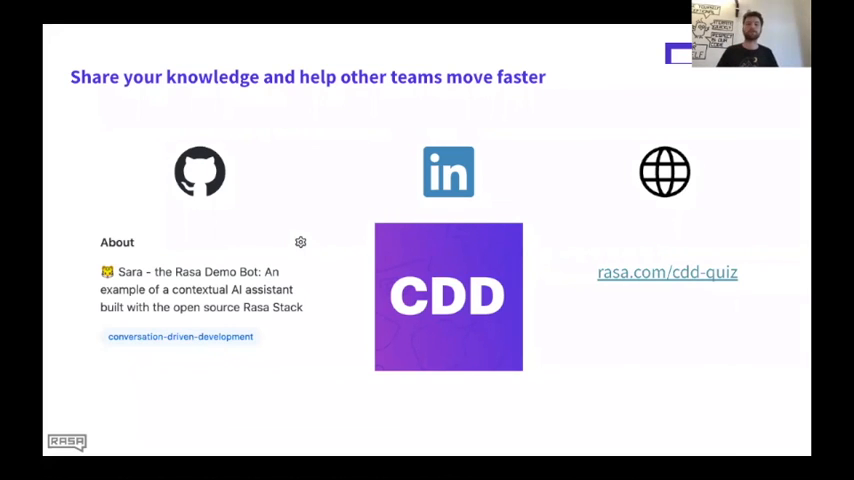
{"action": "mouse_move", "coordinate": [218, 328]}
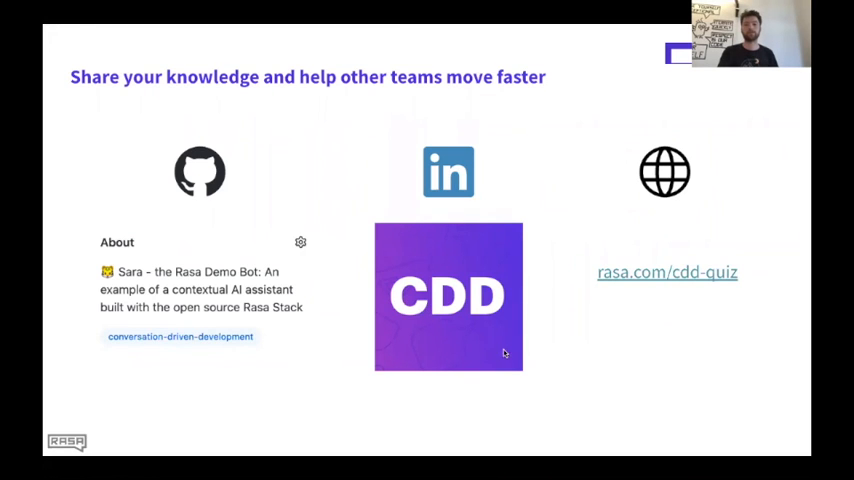
{"action": "mouse_move", "coordinate": [488, 362]}
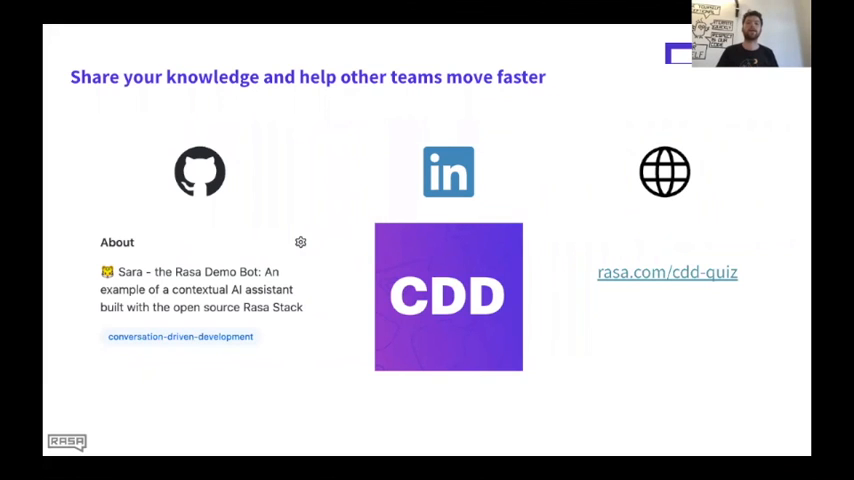
{"action": "mouse_move", "coordinate": [552, 340]}
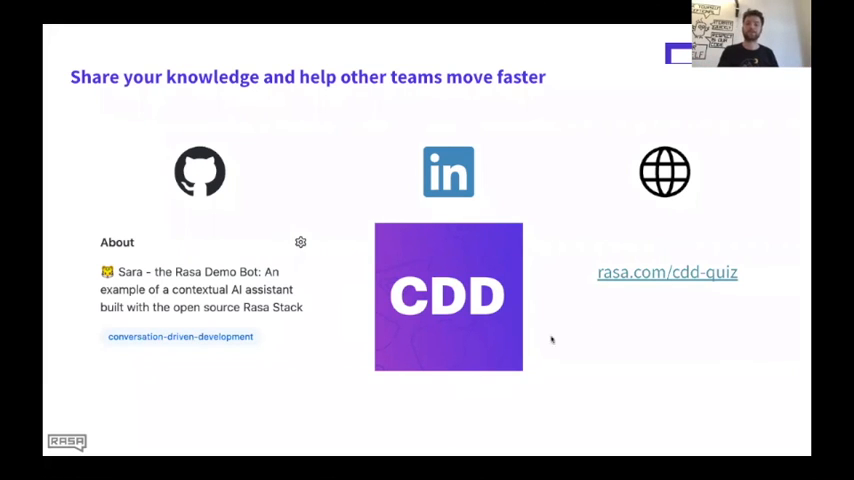